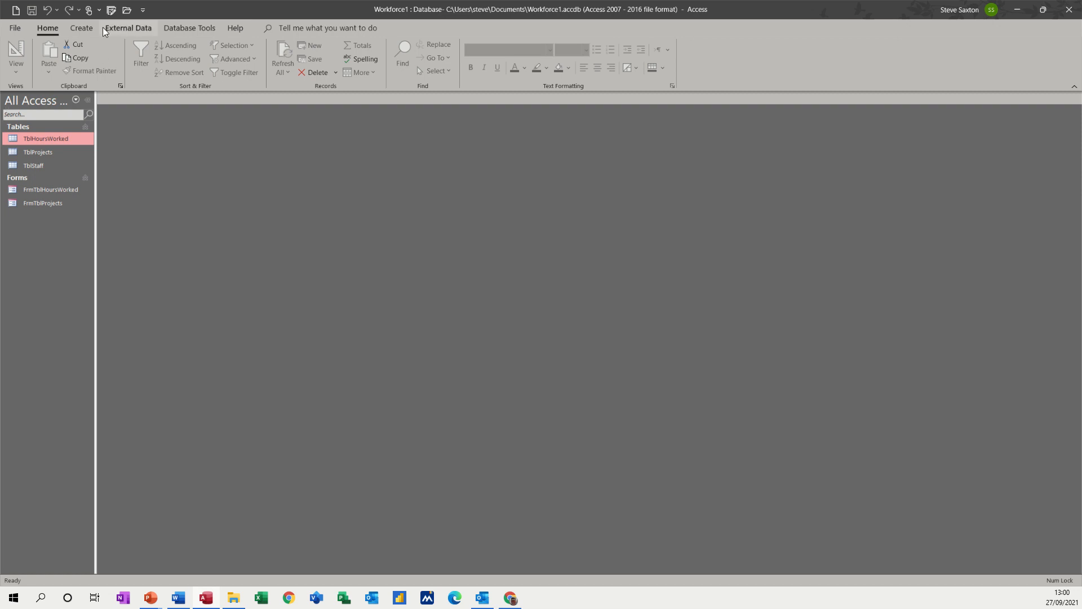
mouse_move(225, 162)
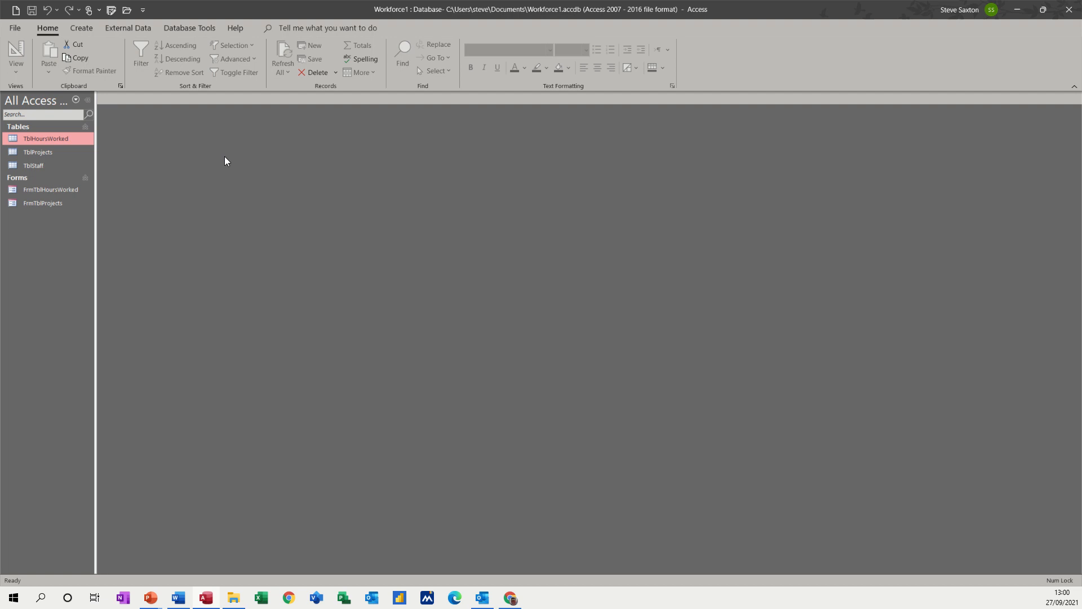
mouse_move(242, 184)
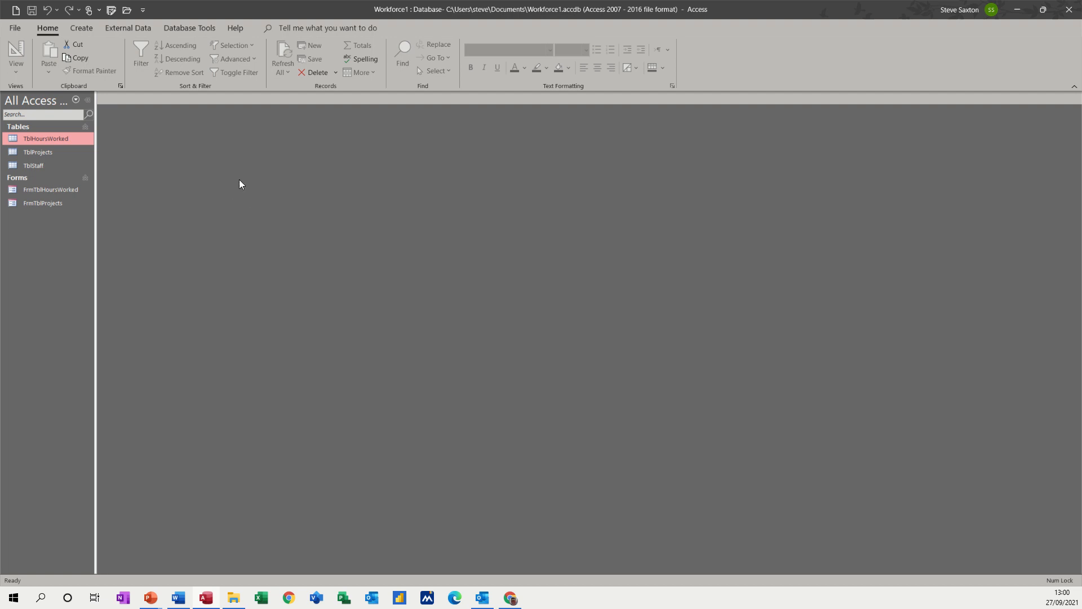
mouse_move(56, 148)
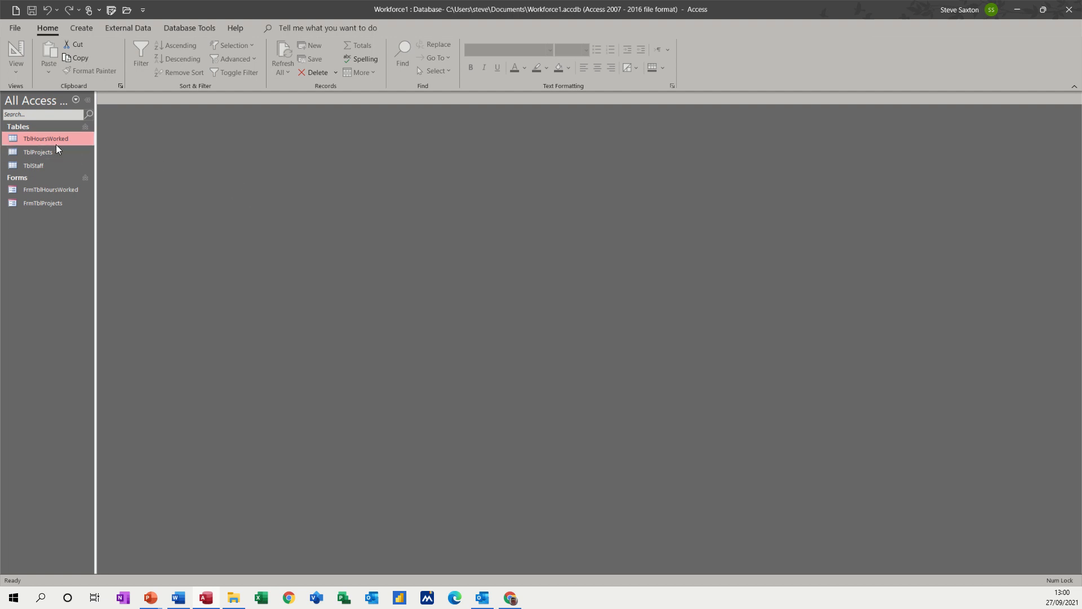
mouse_move(61, 146)
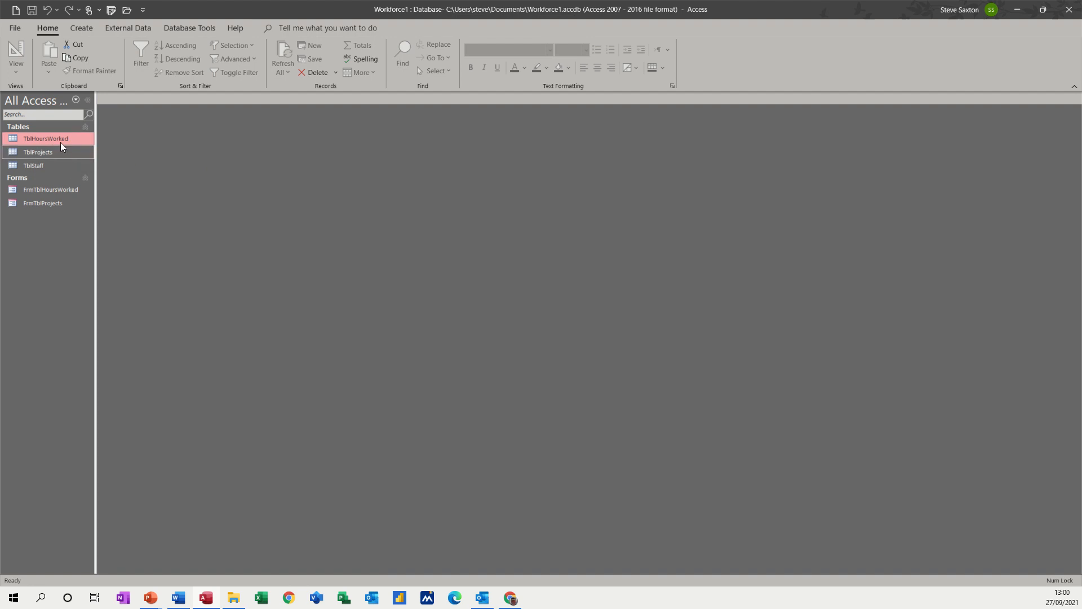
mouse_move(38, 143)
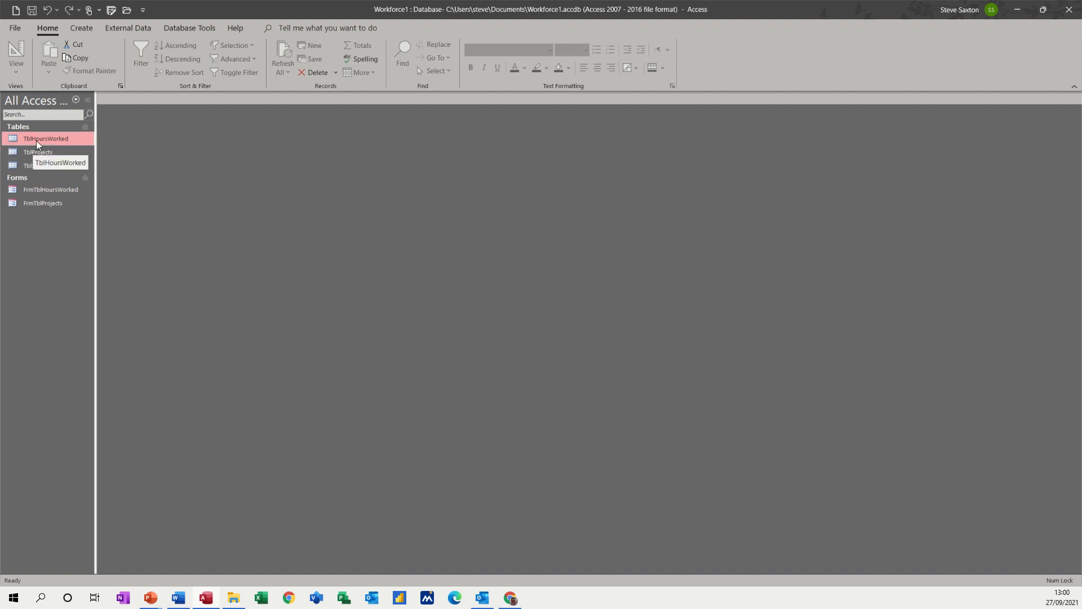
Step: Enter a new Saxton record for project HMRC with 25 planned hours, 30 actual hours and rate 100
double_click(45, 139)
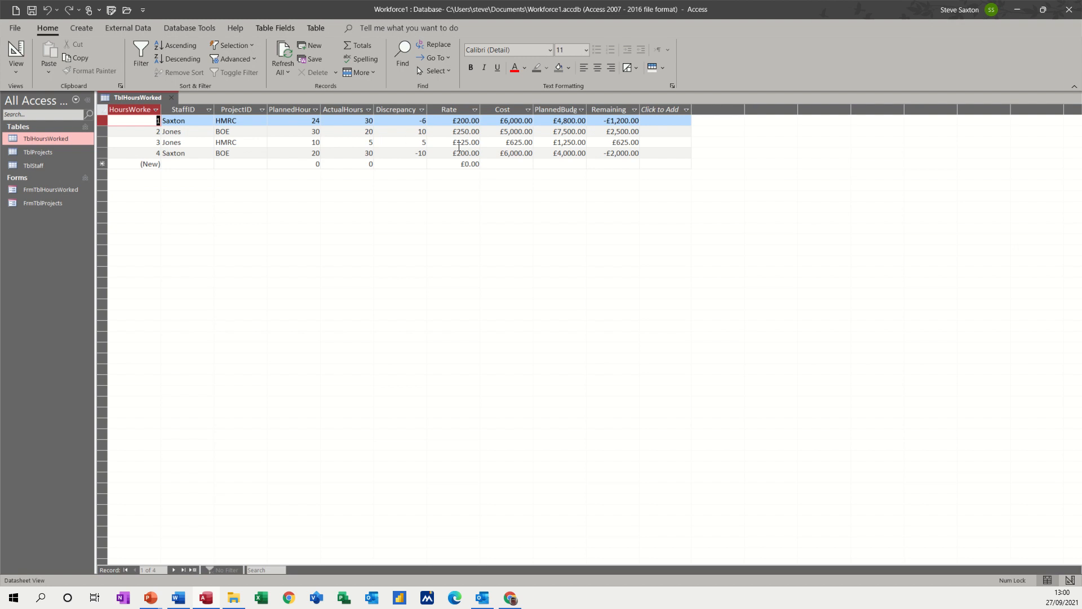
mouse_move(544, 164)
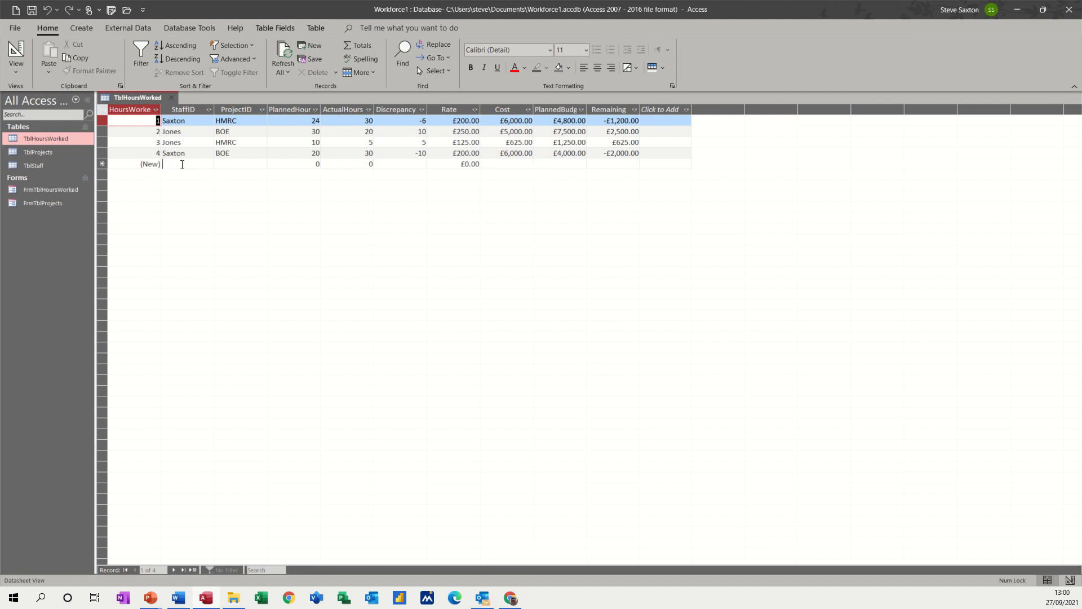
left_click(209, 163)
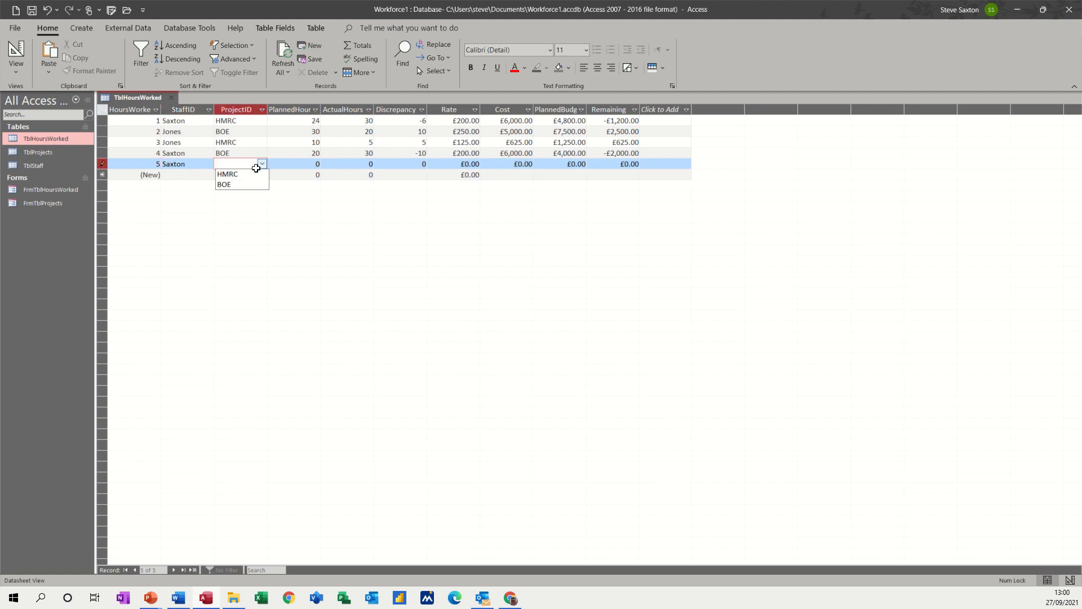
left_click(226, 174)
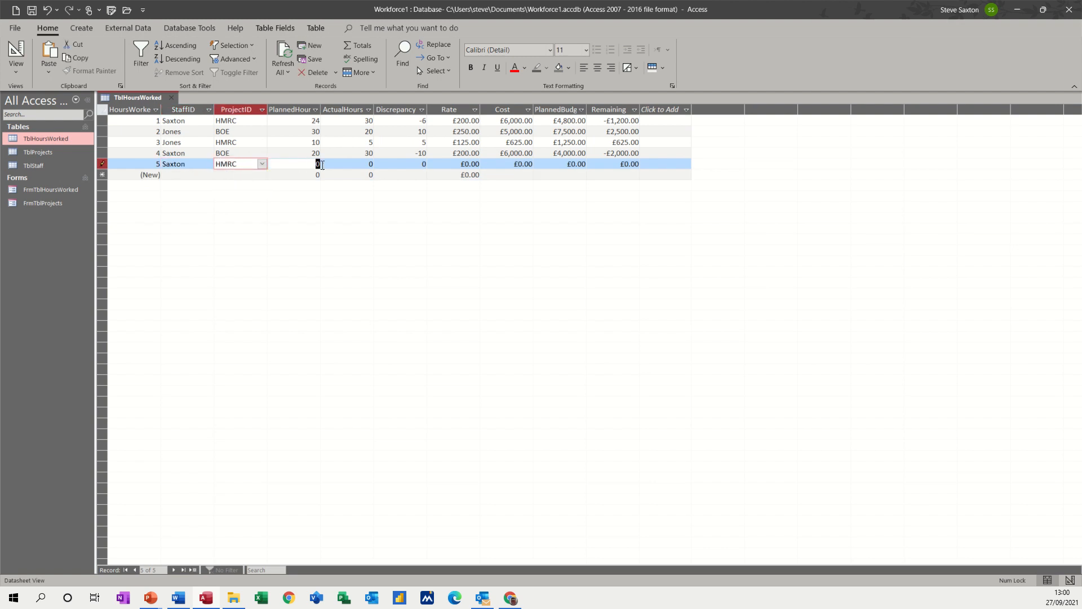
type("25")
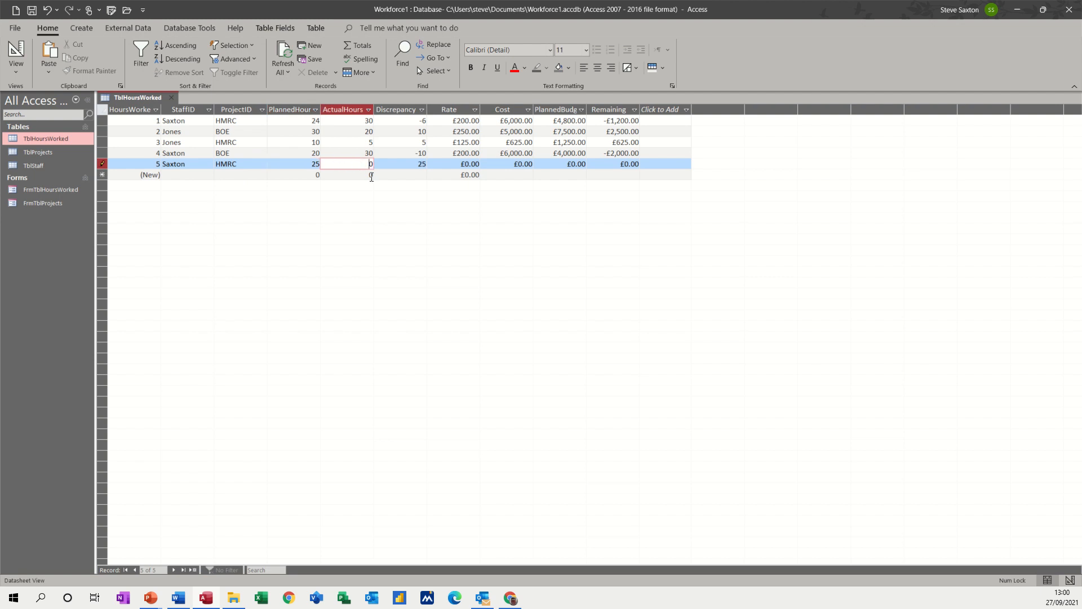
type("30")
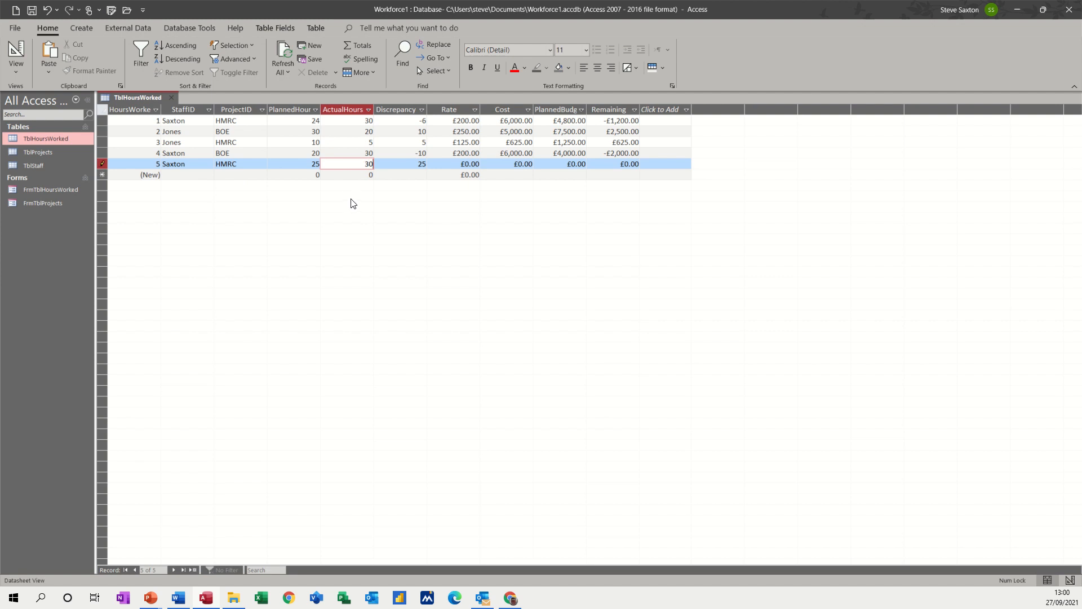
left_click(293, 164)
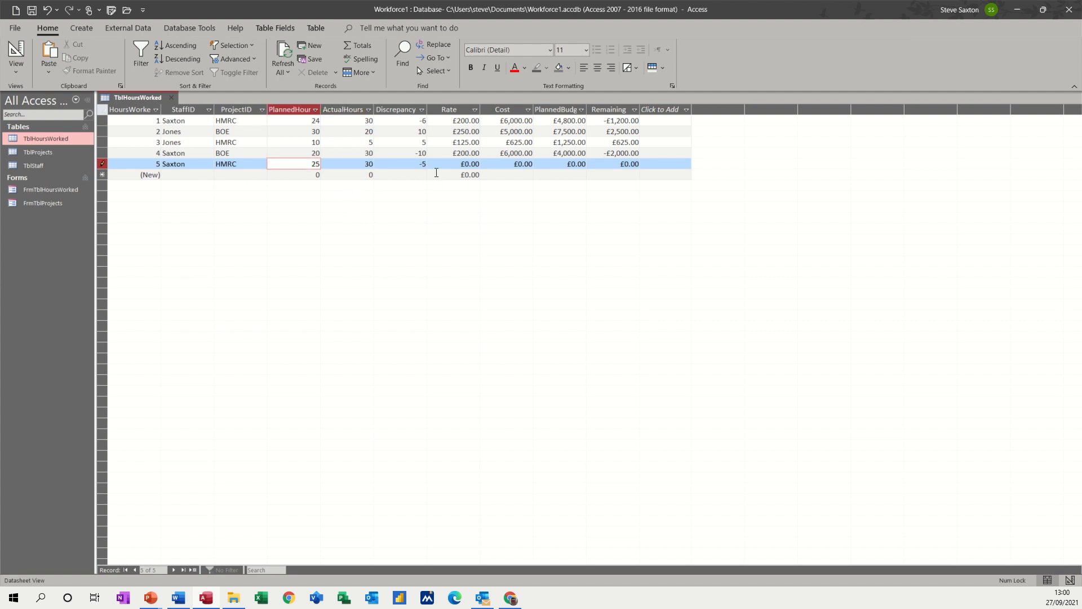
mouse_move(407, 158)
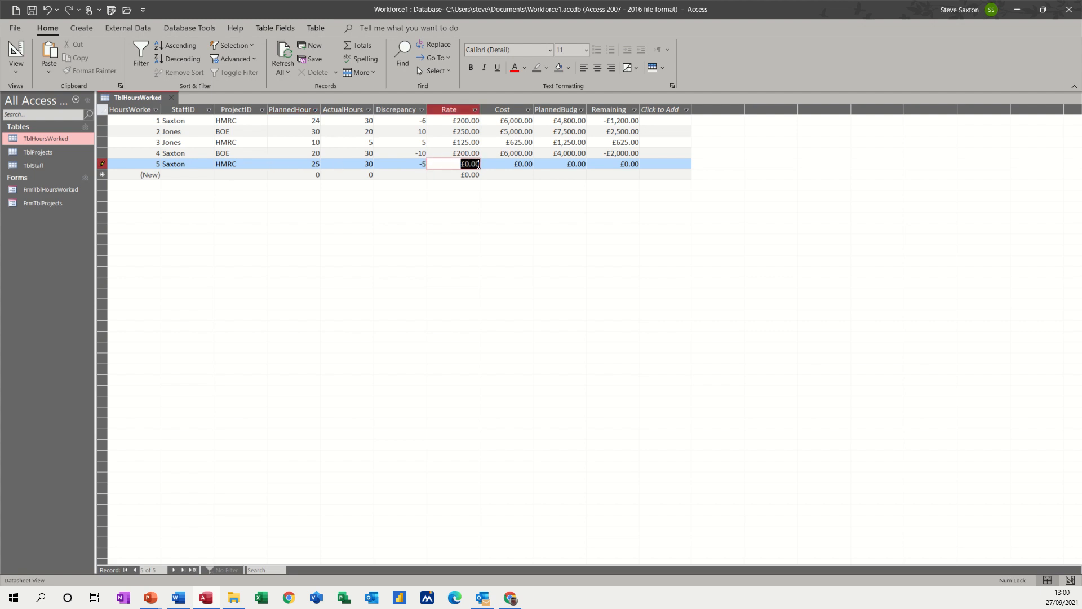
type("10")
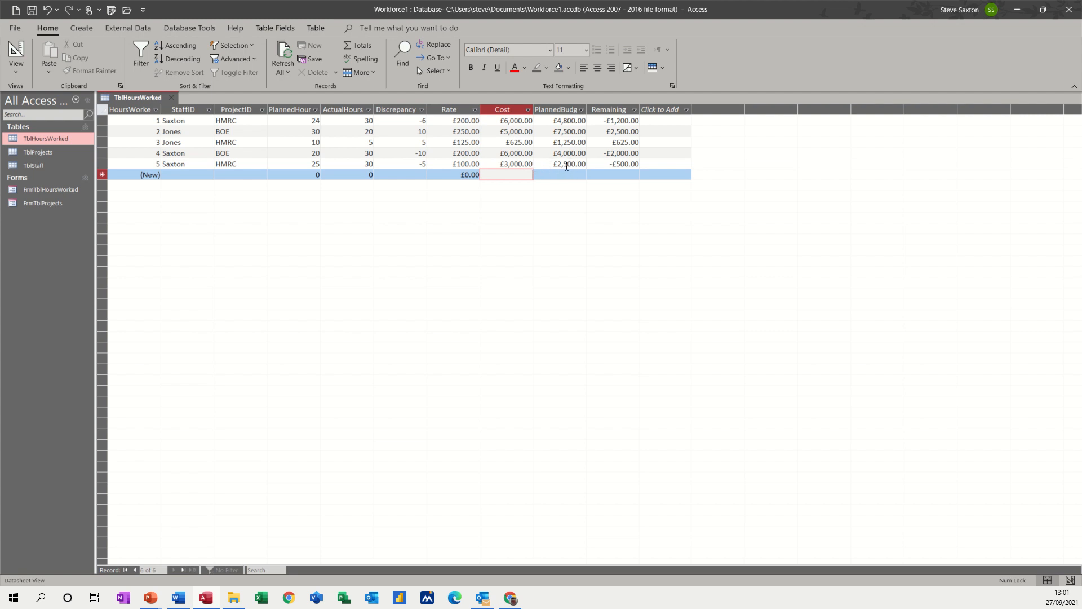
mouse_move(599, 168)
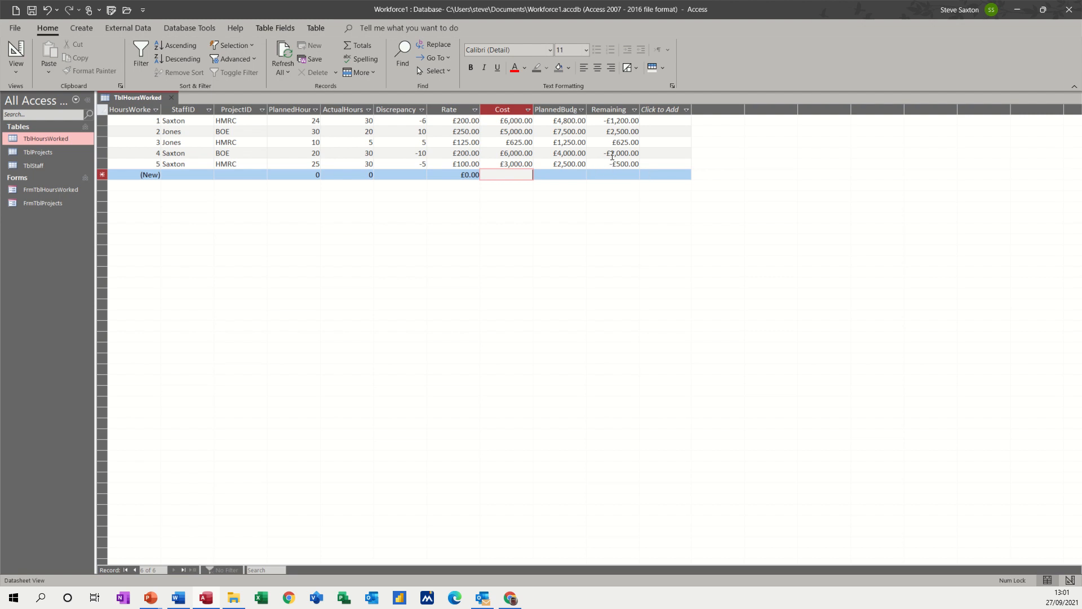
mouse_move(638, 166)
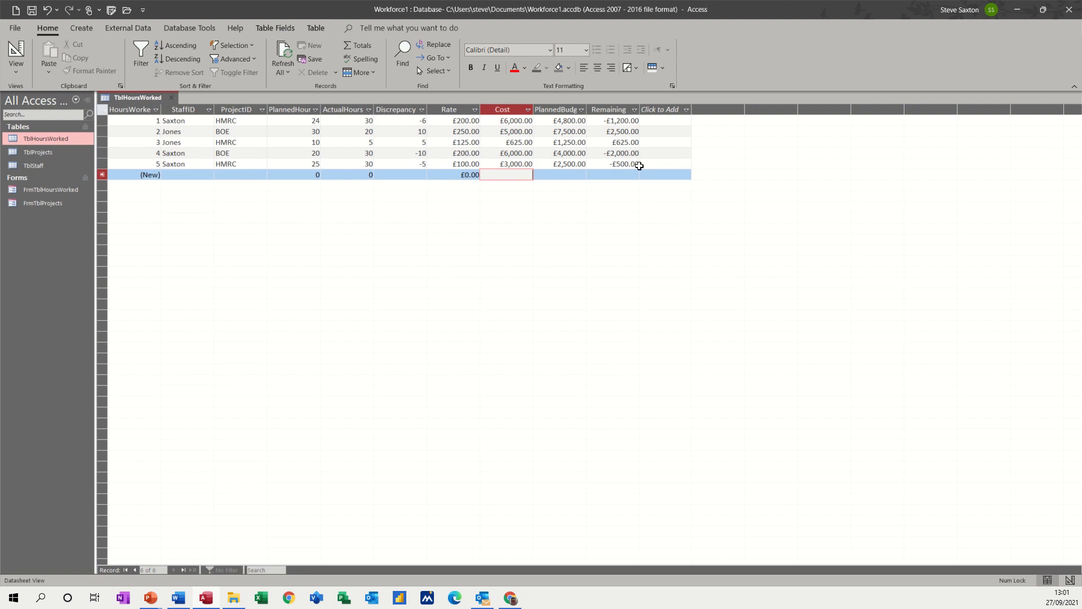
mouse_move(602, 131)
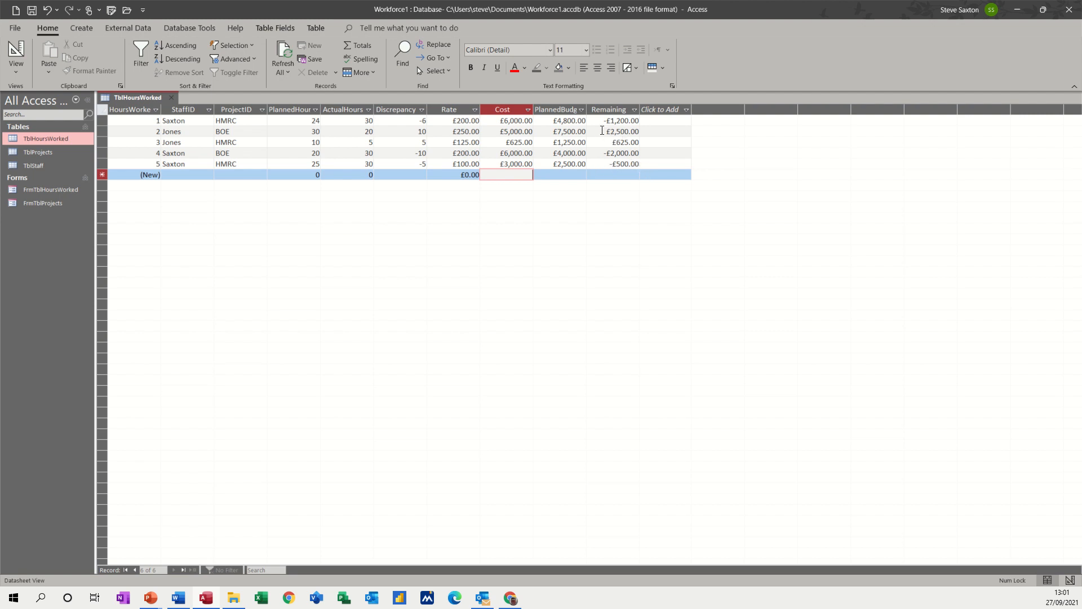
mouse_move(602, 137)
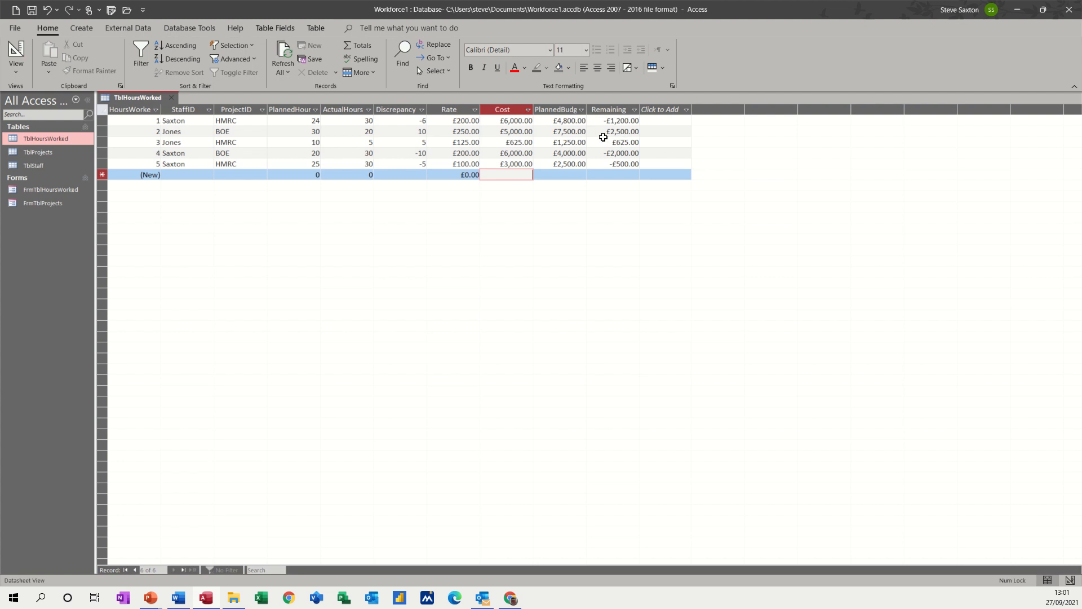
mouse_move(100, 117)
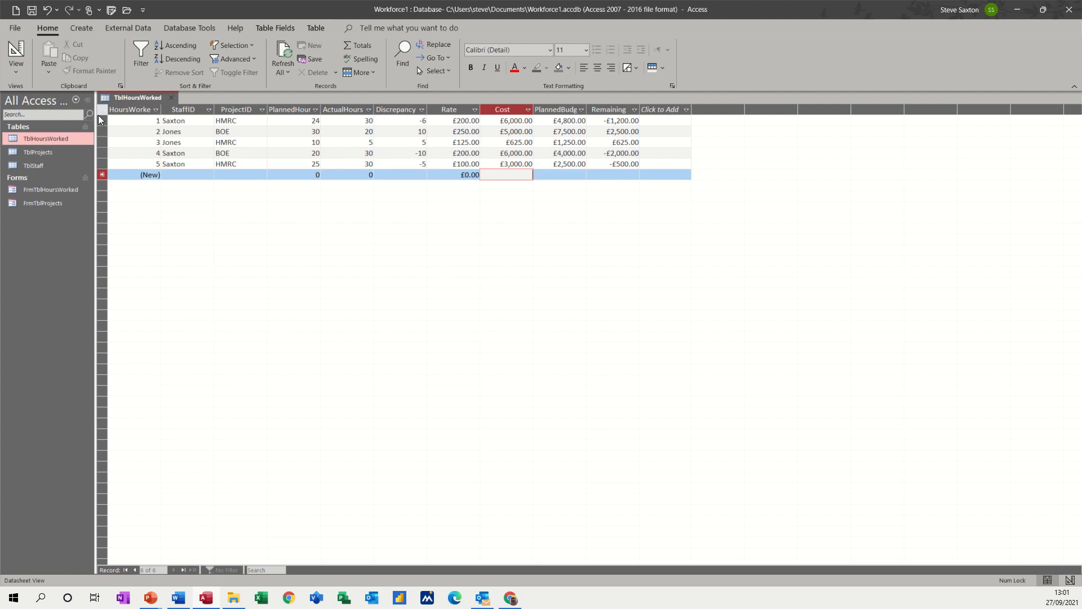
Step: Inspect the Cost and PlannedBudget expressions in Design View, then leave the design
left_click(15, 55)
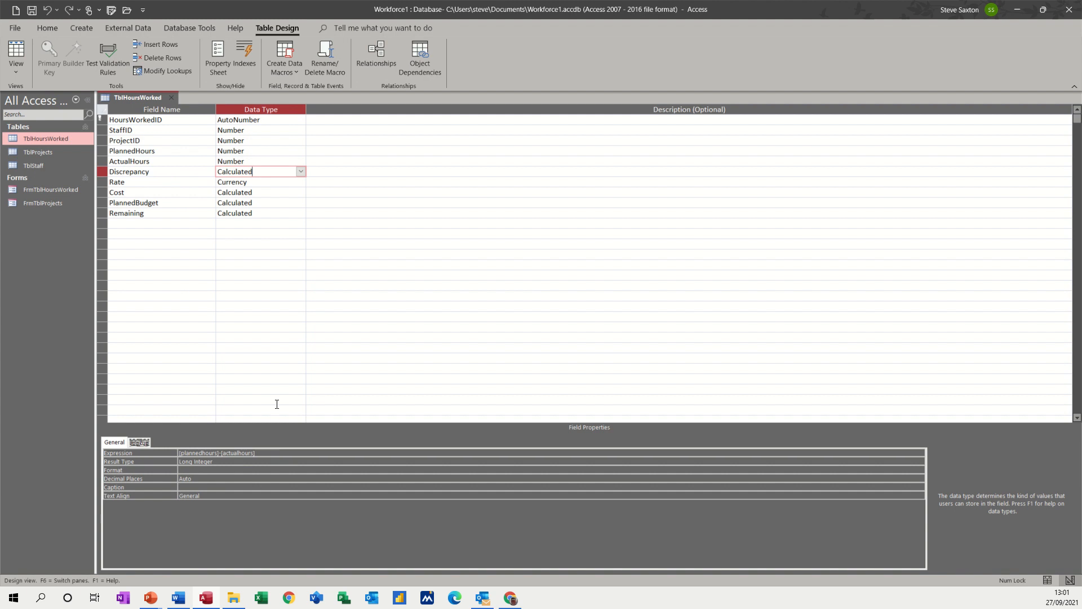
left_click(143, 182)
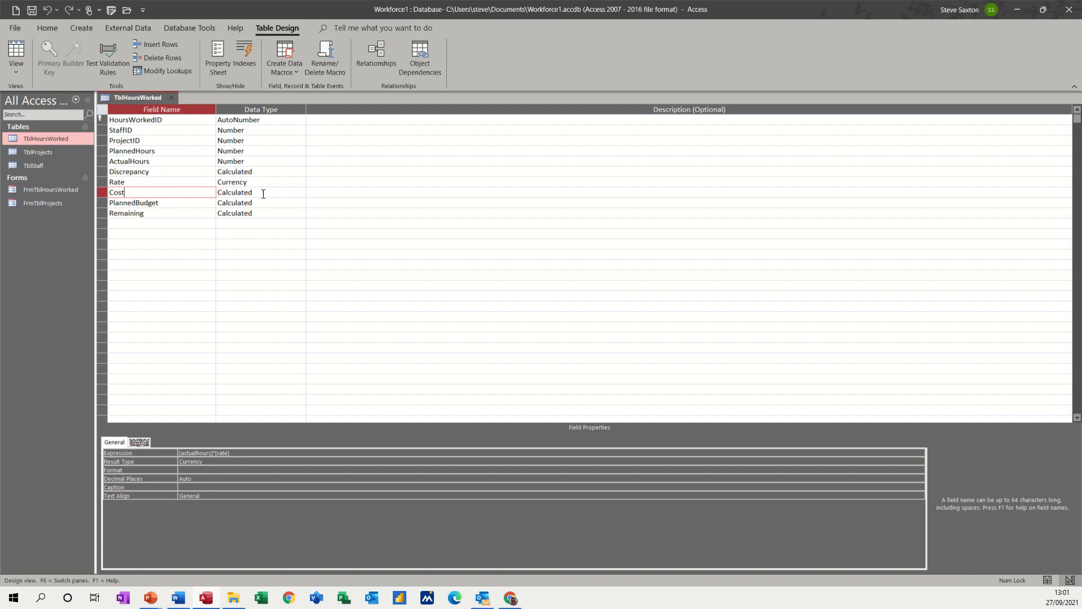
left_click(260, 191)
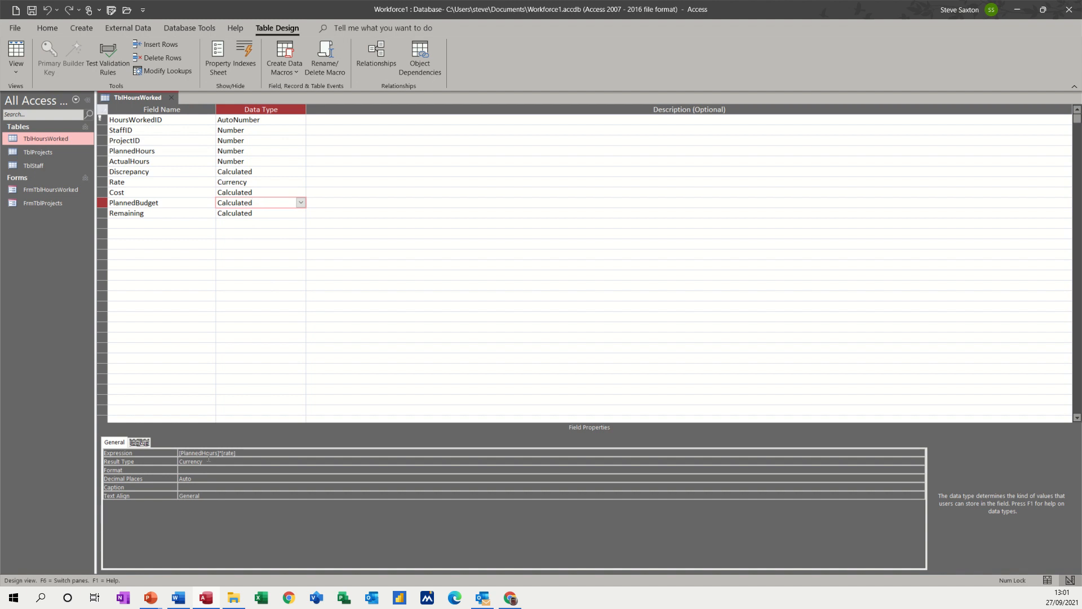
mouse_move(267, 217)
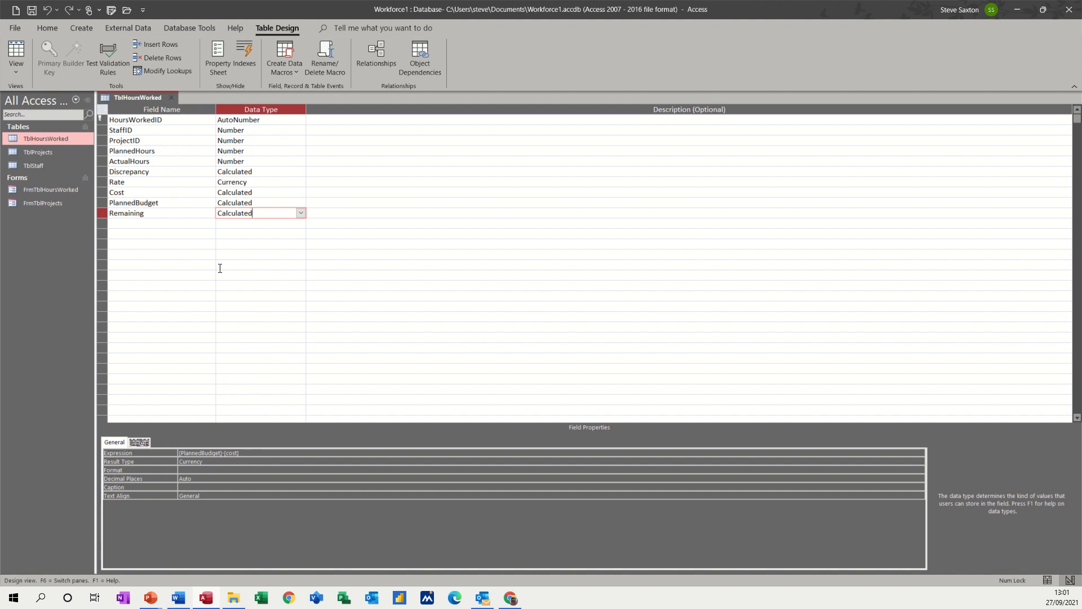
mouse_move(14, 52)
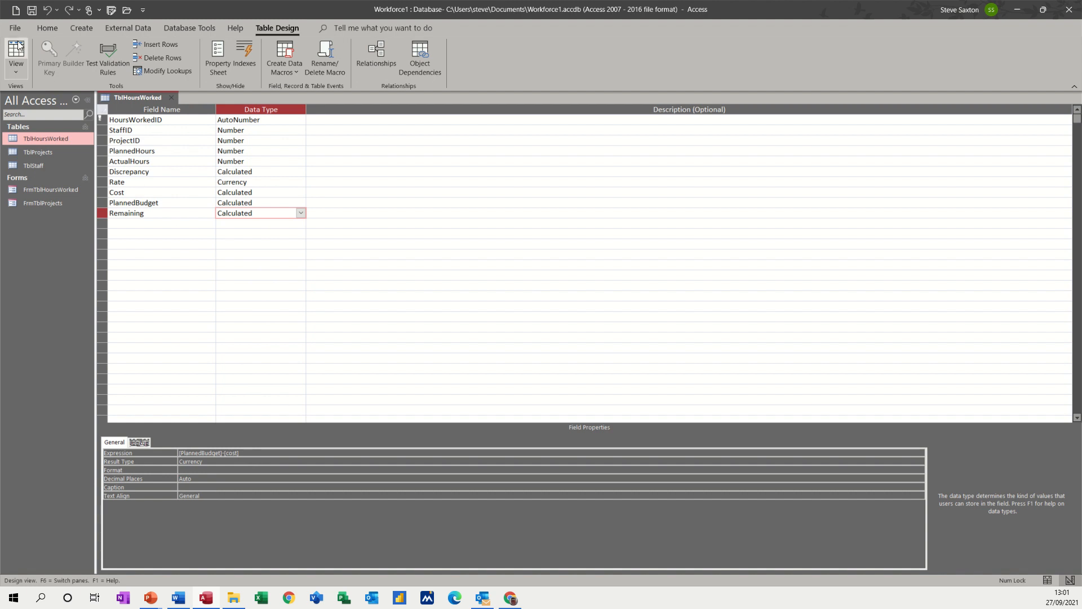
left_click(14, 58)
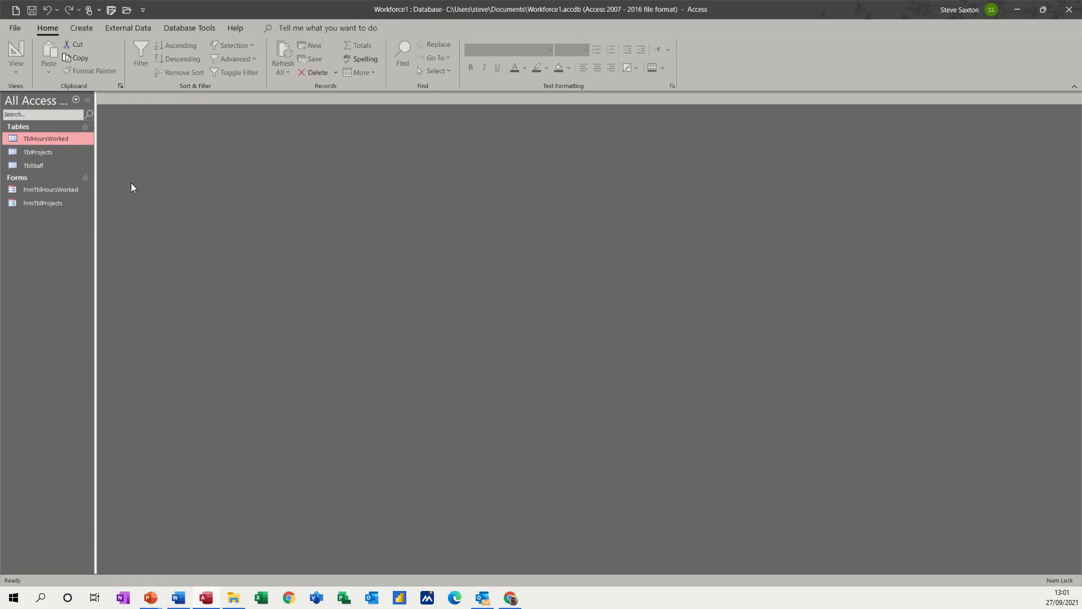
Step: Paste a duplicate of TblHoursWorked and open Copy Of TblHoursWorked in Datasheet View
right_click(45, 137)
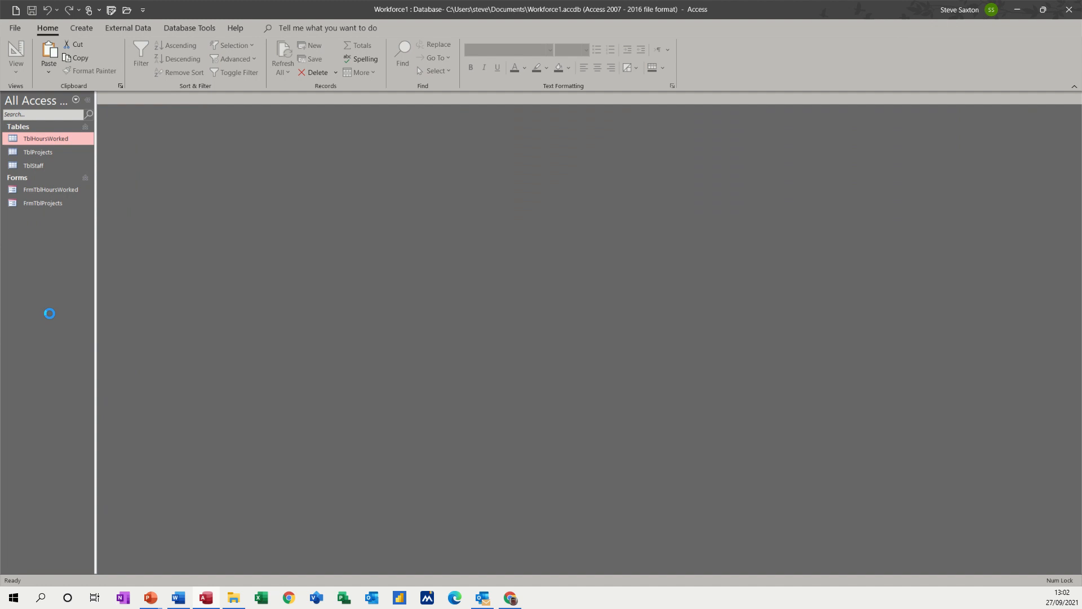
left_click(48, 54)
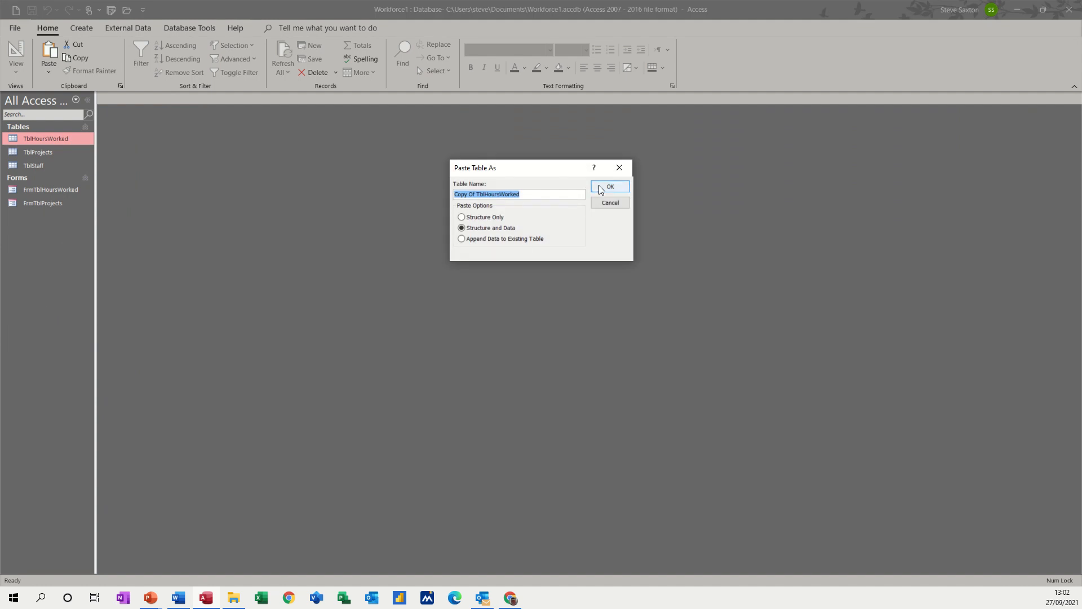
left_click(609, 186)
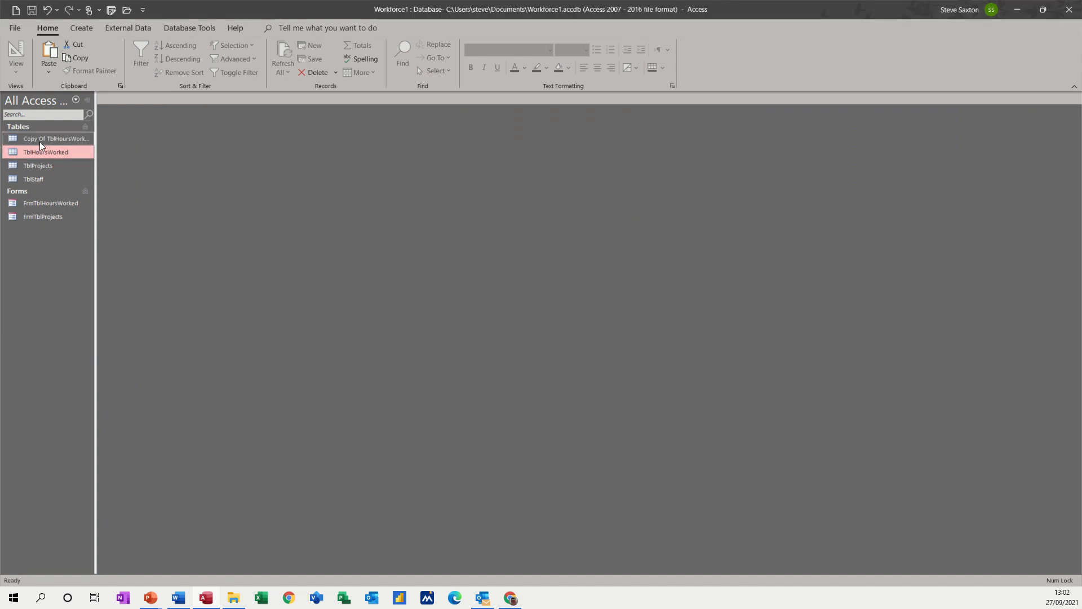
left_click(54, 138)
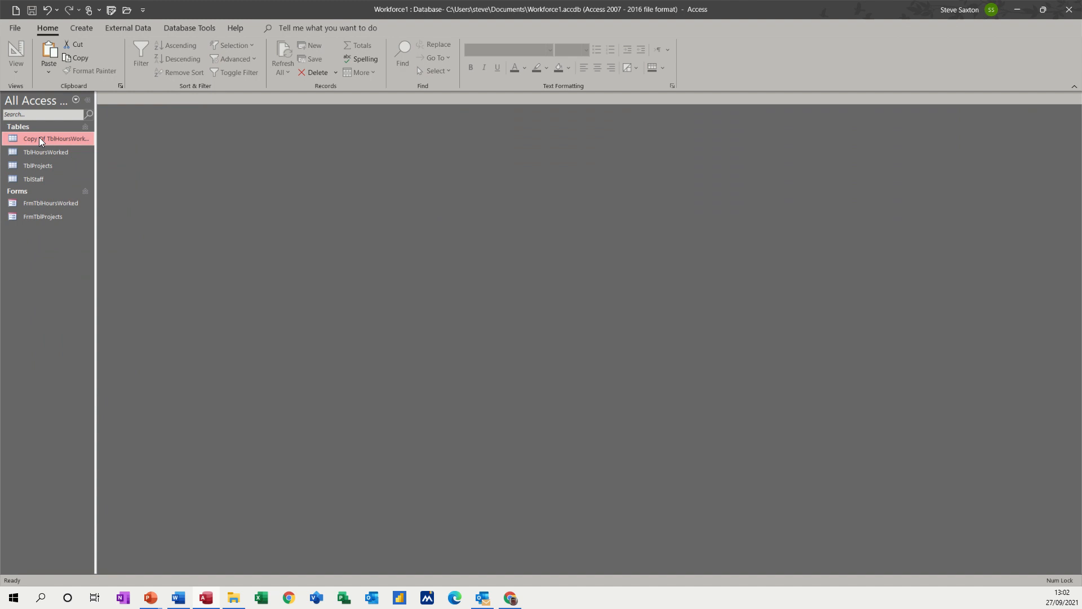
double_click(54, 138)
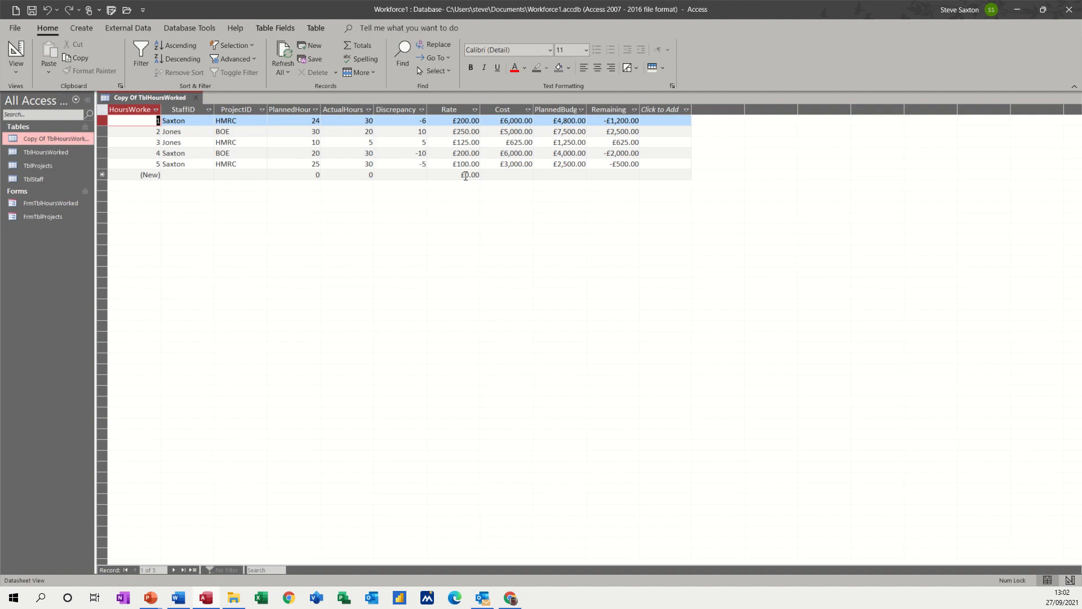
mouse_move(293, 175)
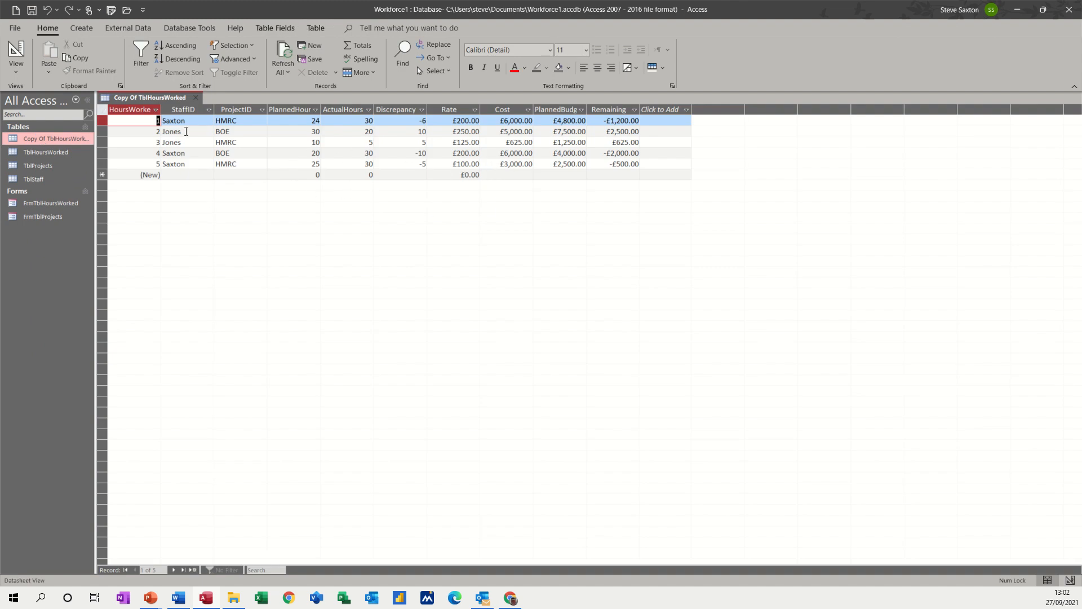
Step: Delete the Cost, PlannedBudget and Remaining fields, confirming the warnings, and save the table
left_click(15, 56)
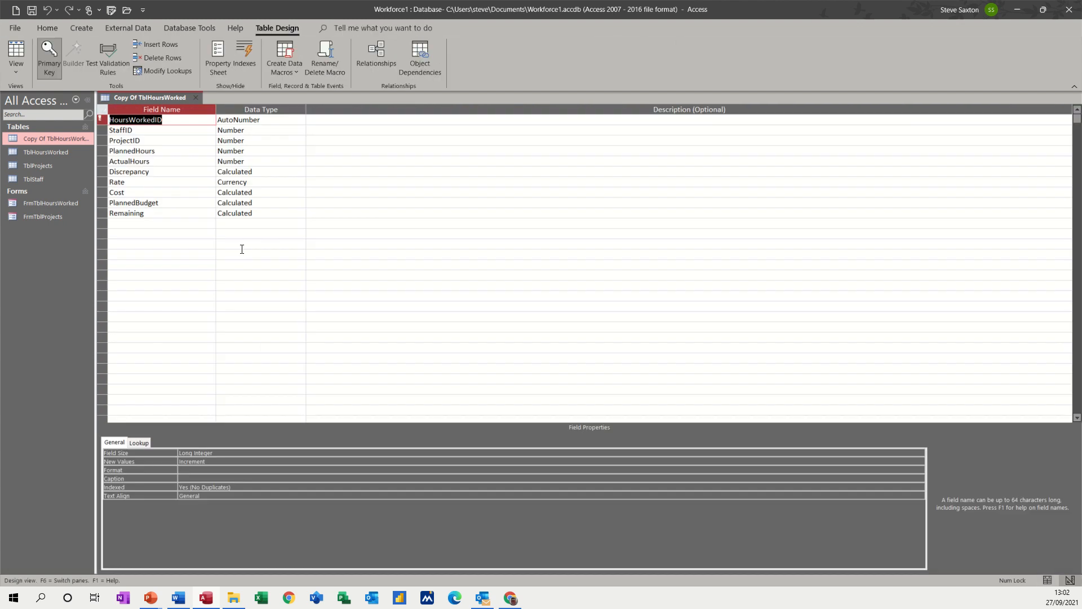
mouse_move(112, 182)
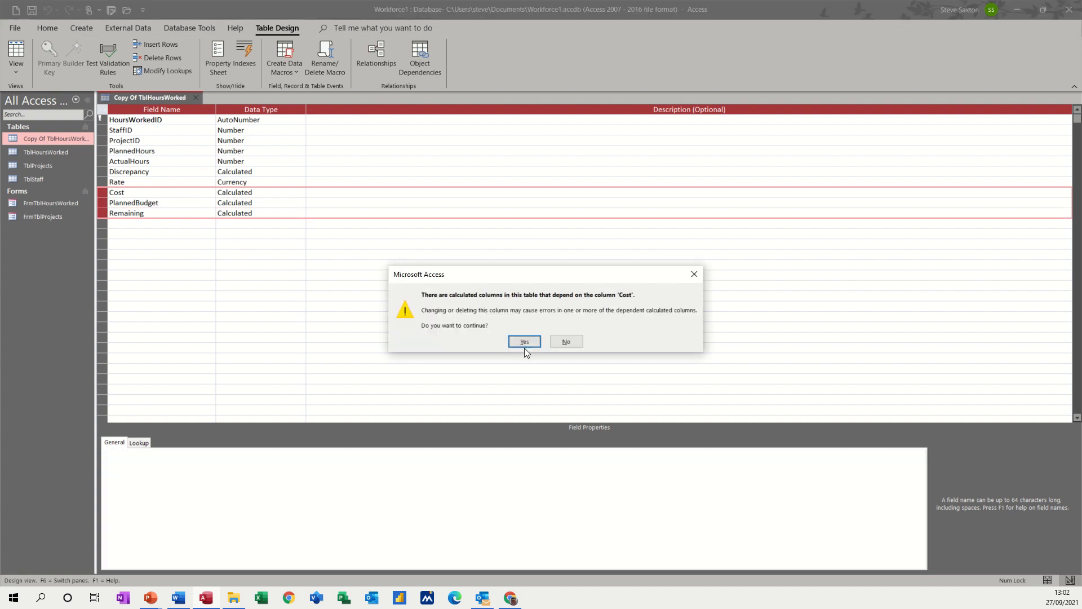
left_click(524, 341)
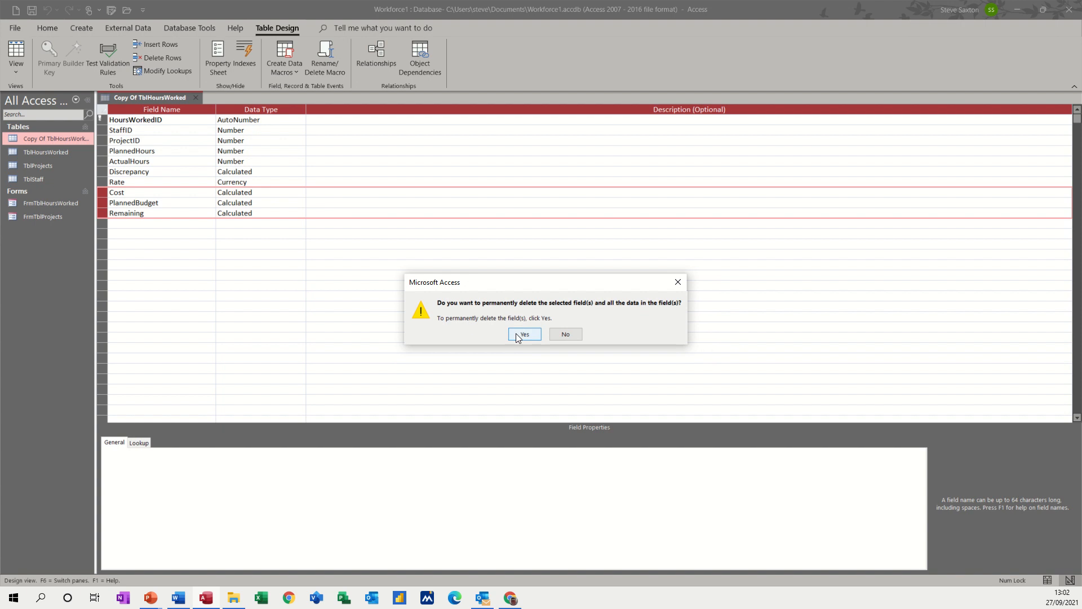
left_click(523, 333)
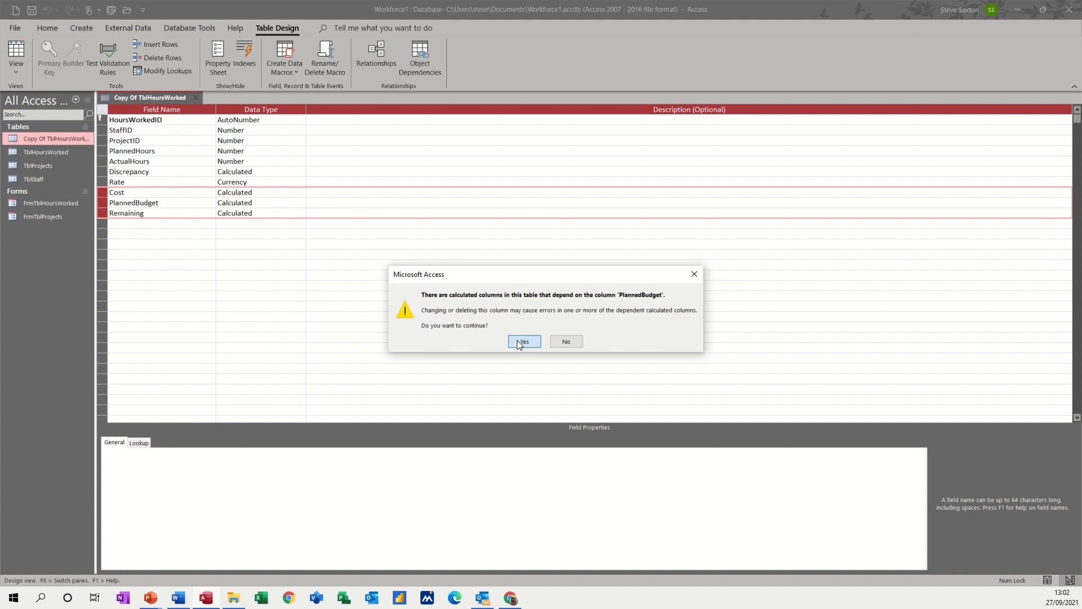
left_click(523, 342)
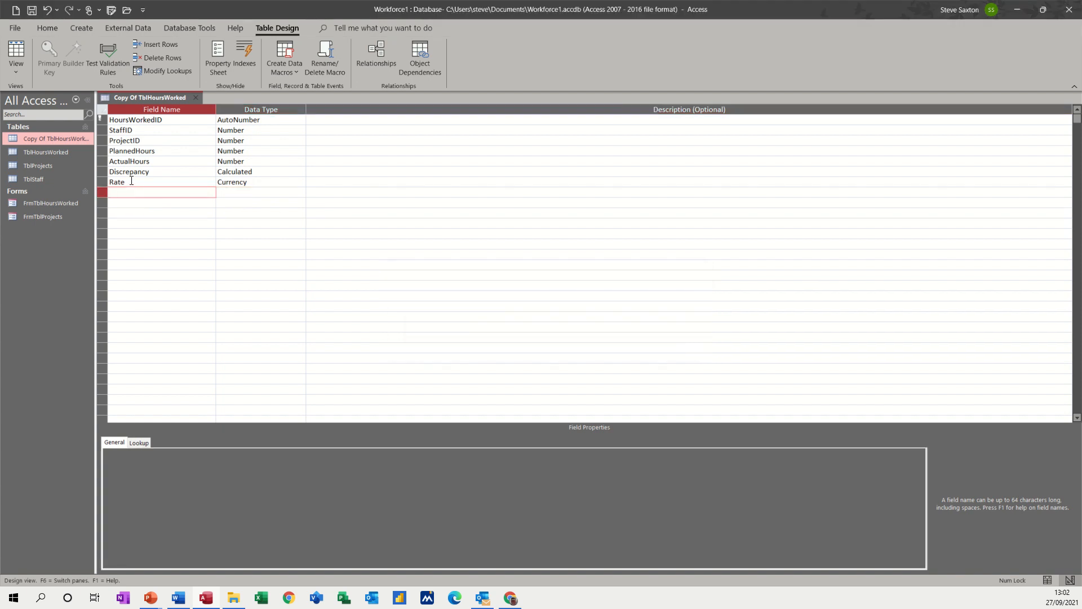
left_click(116, 182)
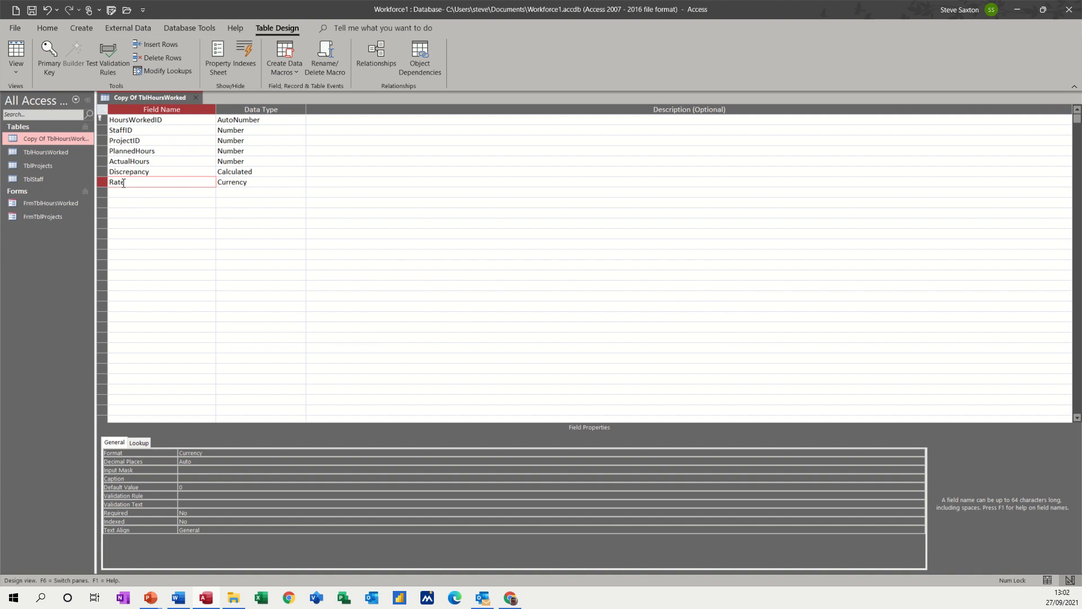
left_click(15, 58)
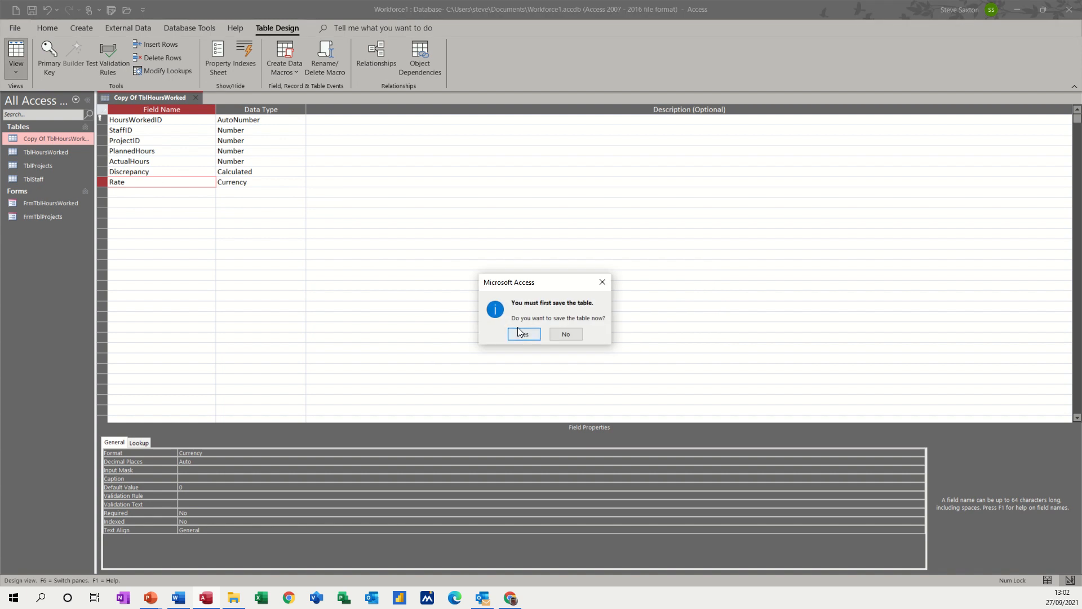
left_click(522, 334)
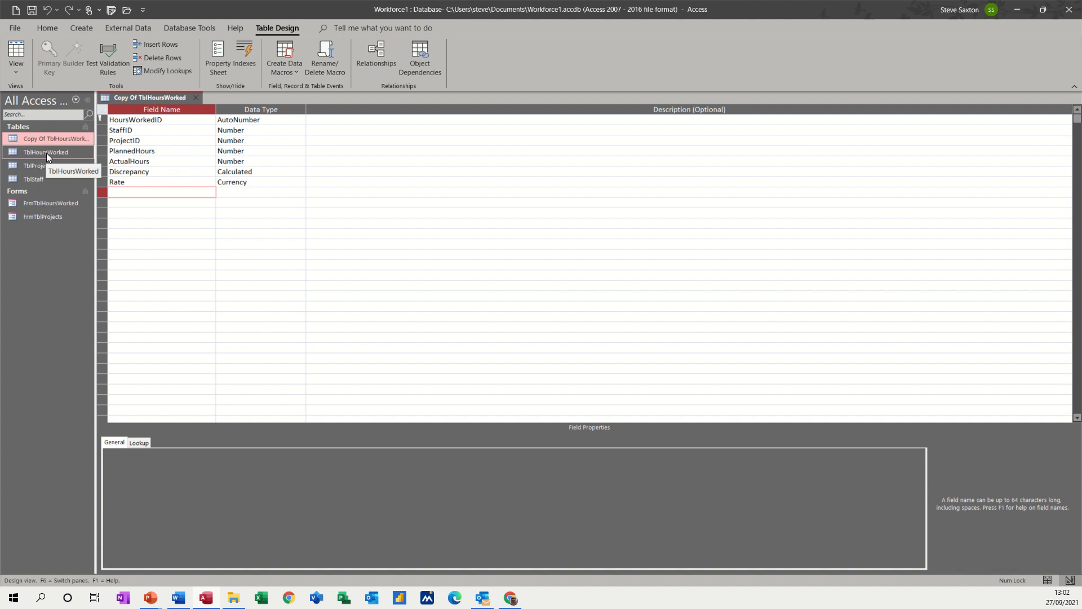
Step: Check the original table's formulas, then start a new field named Cost in the copy
double_click(45, 152)
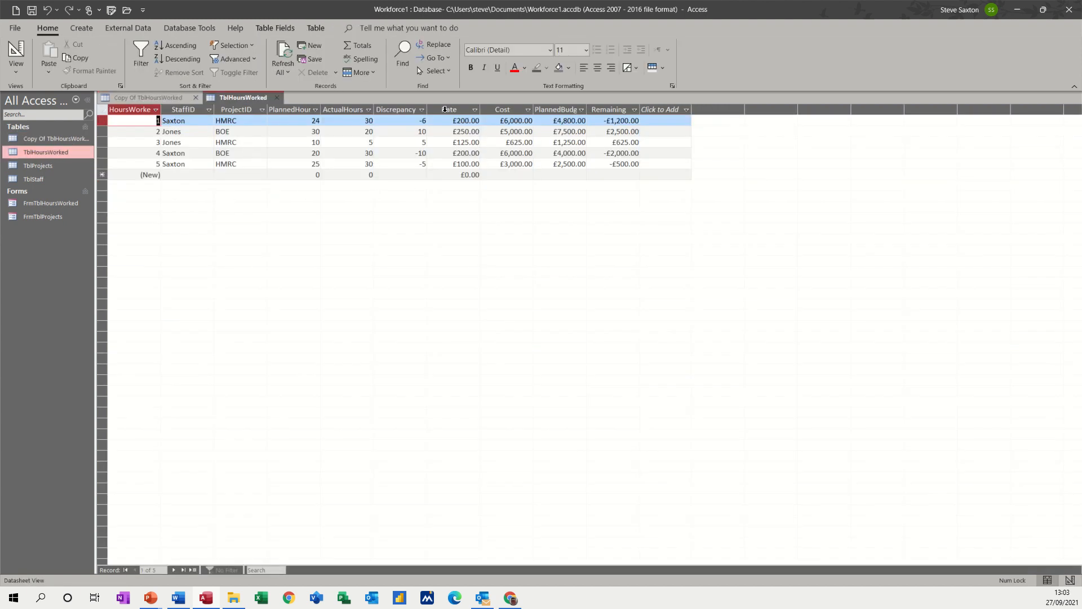
left_click(502, 121)
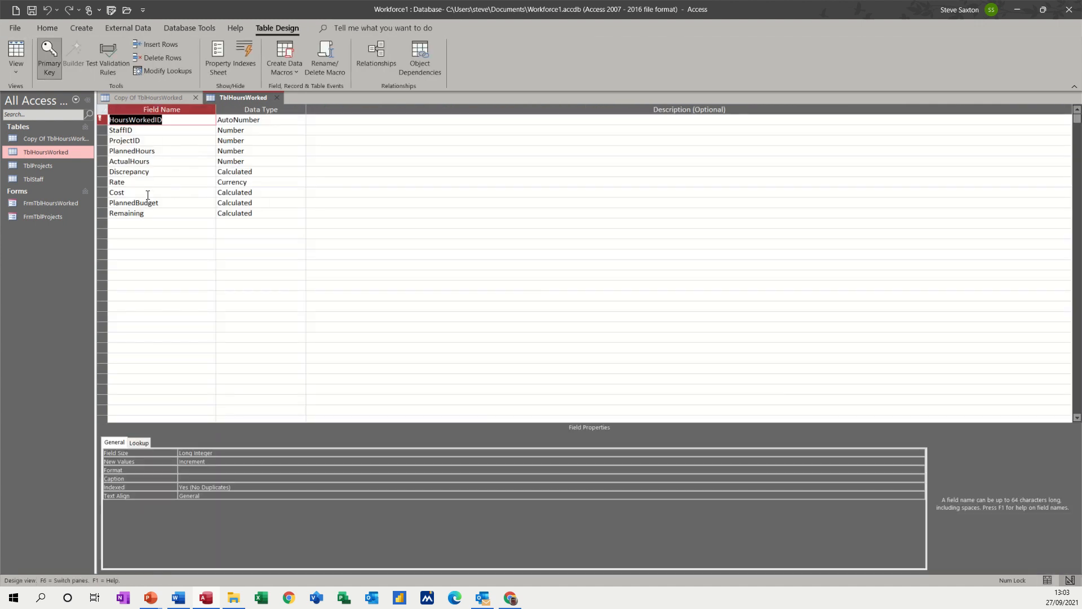
left_click(116, 192)
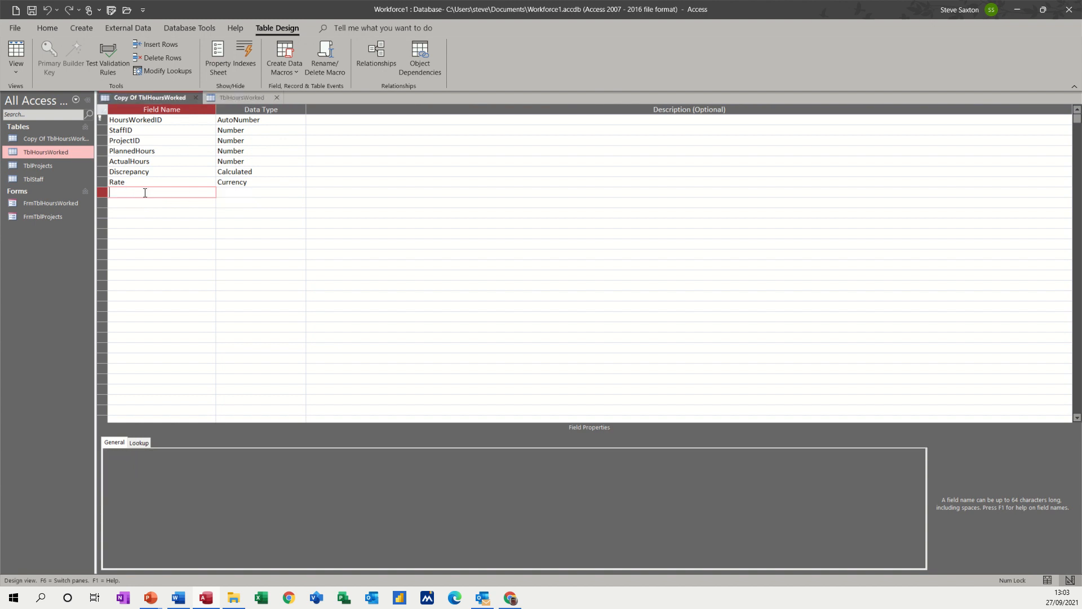
type("Cost")
left_click(260, 192)
type("calculated")
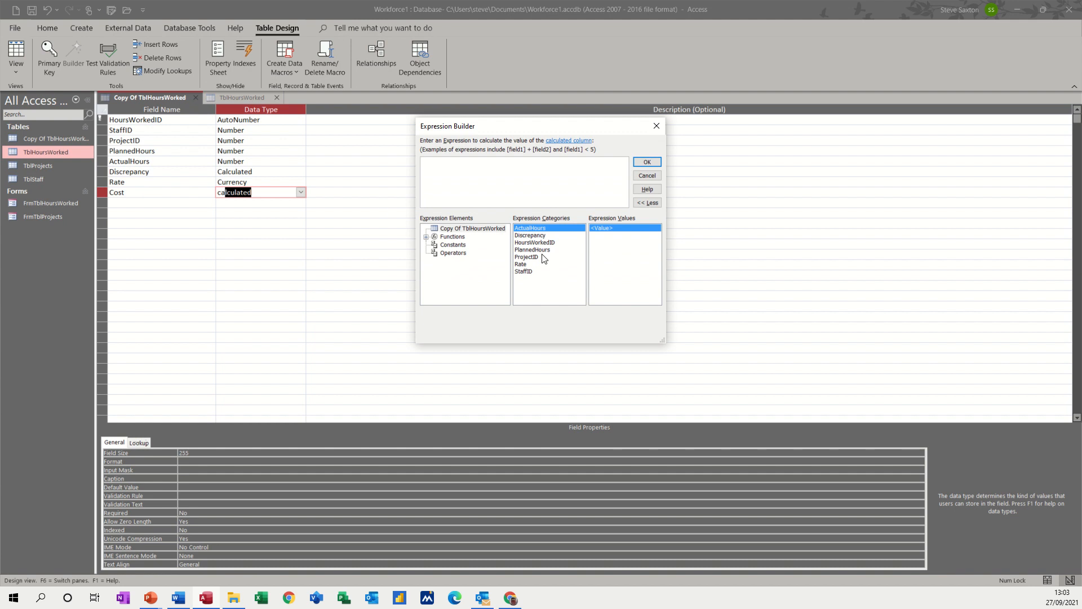
mouse_move(530, 264)
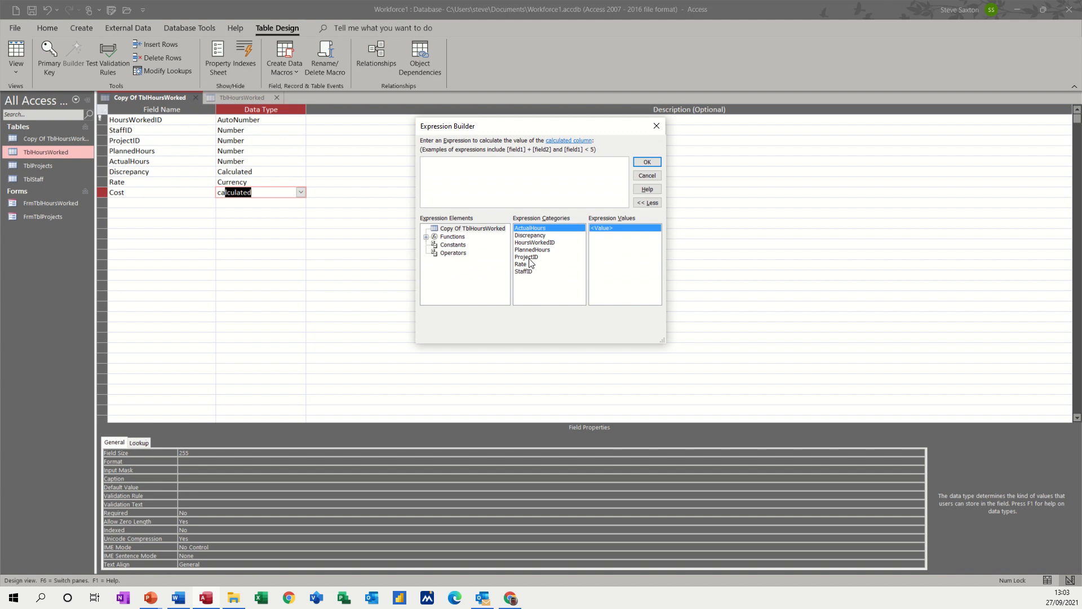
Step: Define Cost as the calculated expression [ActualHours]*[Rate] in the Expression Builder
left_click(525, 179)
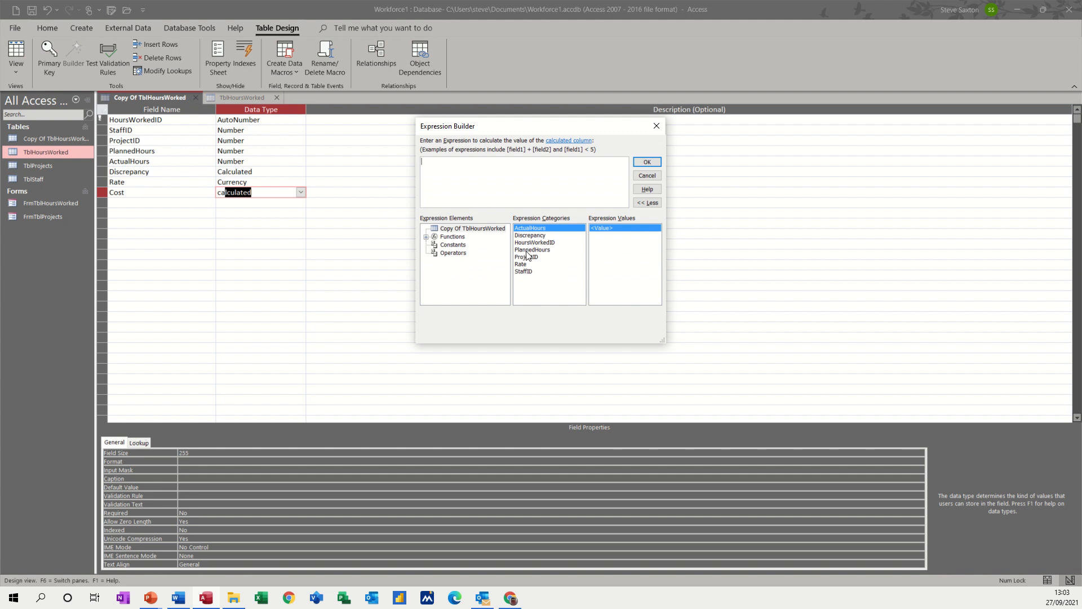
mouse_move(505, 248)
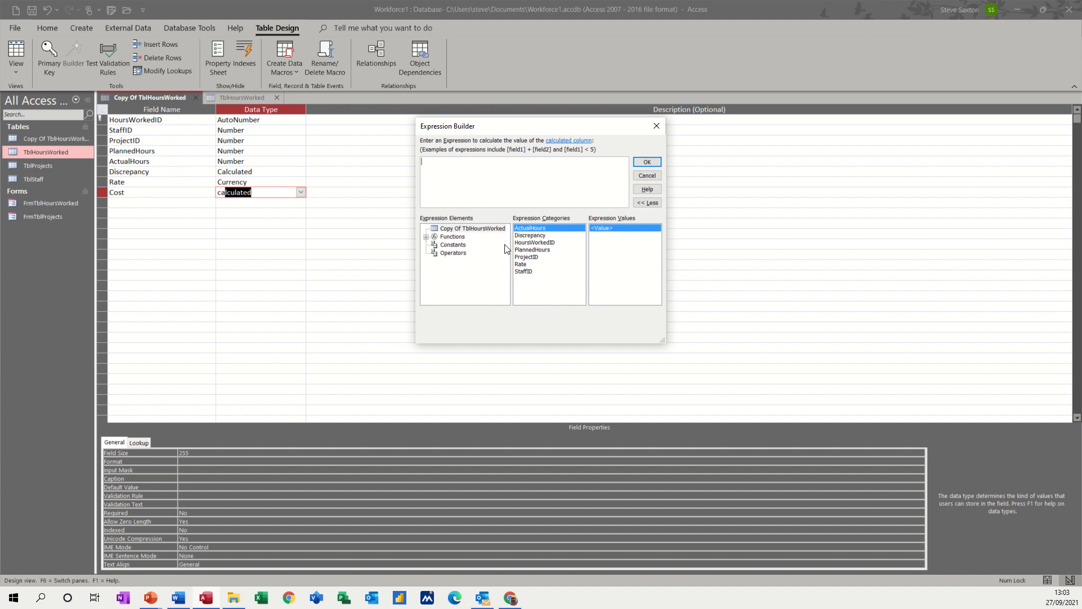
mouse_move(534, 256)
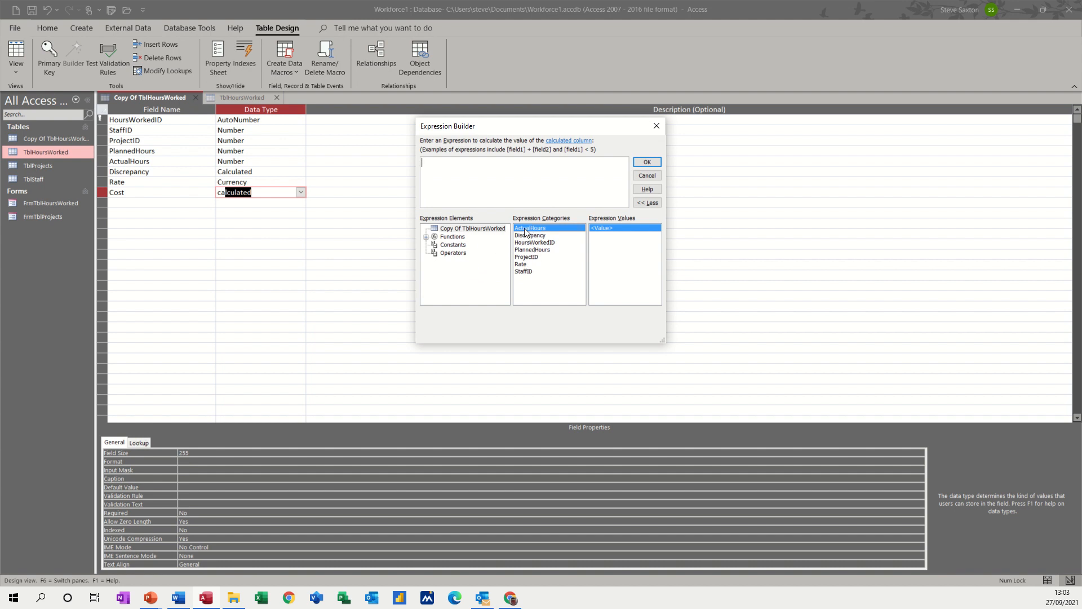
double_click(530, 228)
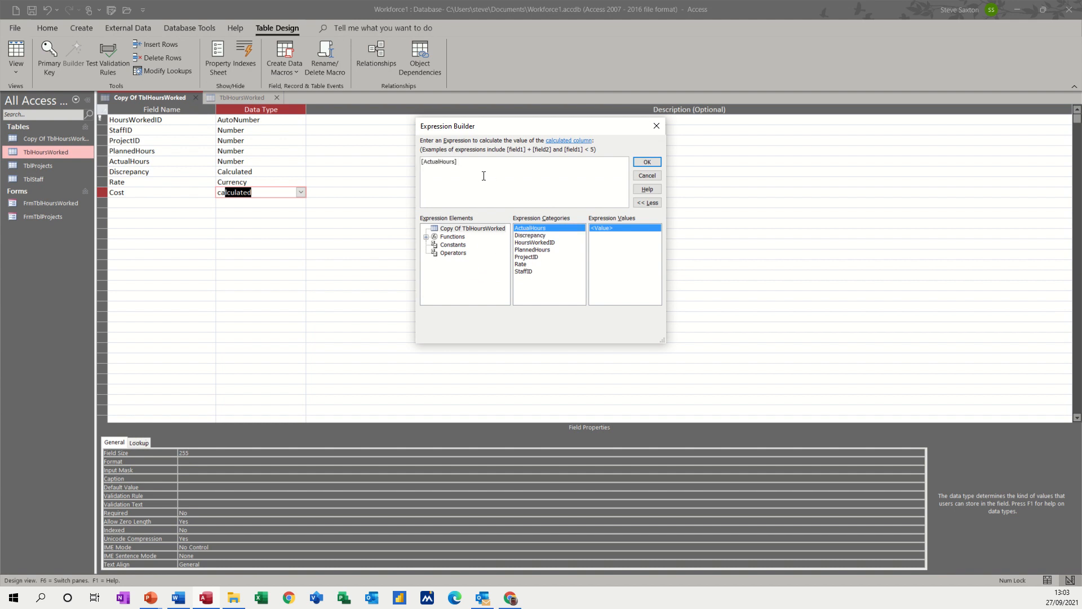
type("*")
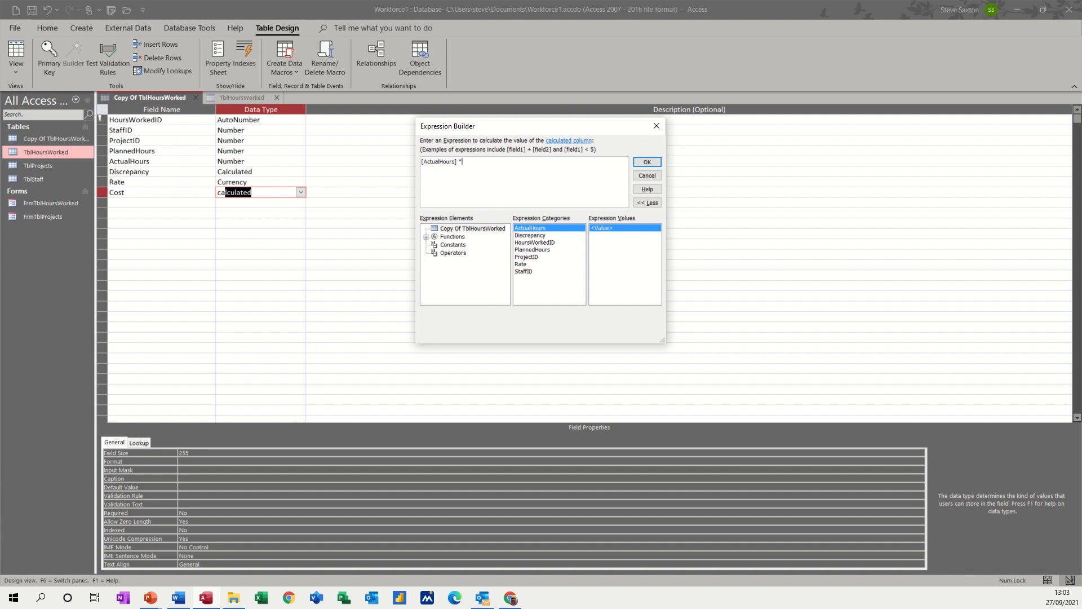
mouse_move(520, 257)
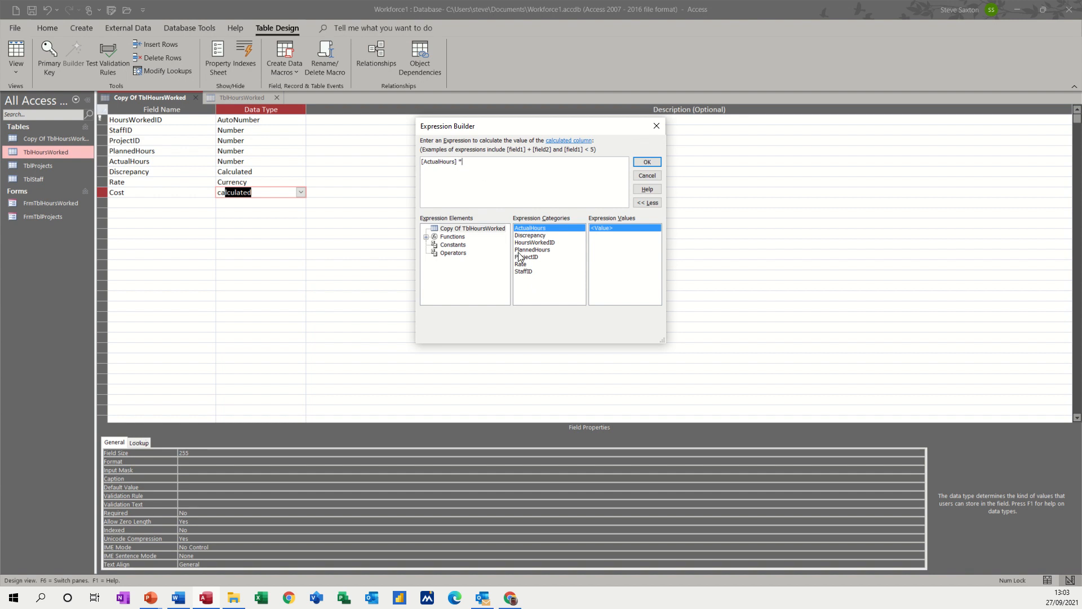
double_click(521, 264)
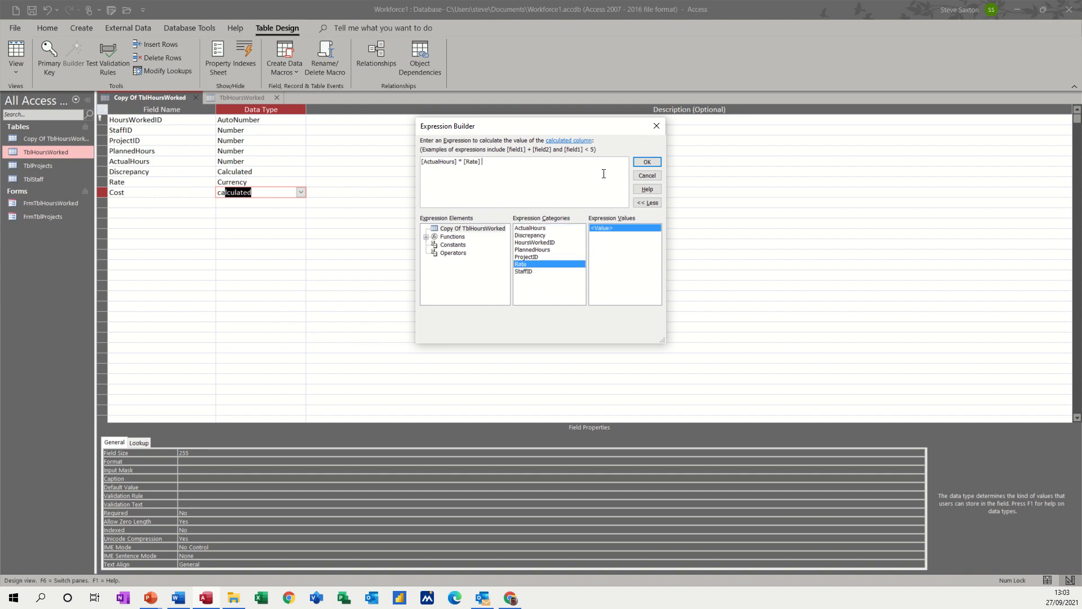
left_click(646, 161)
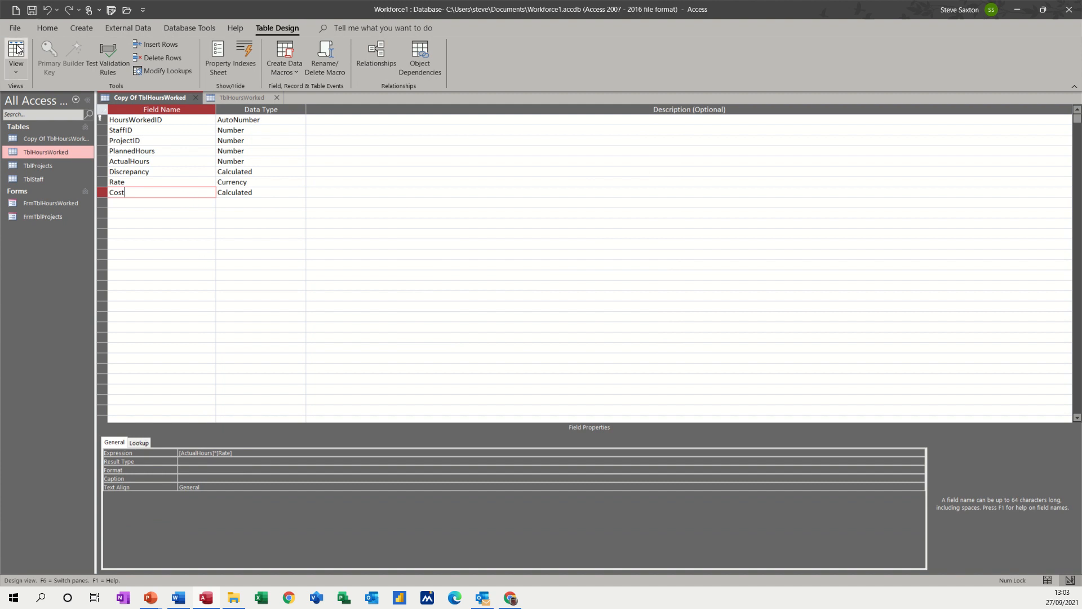
left_click(15, 56)
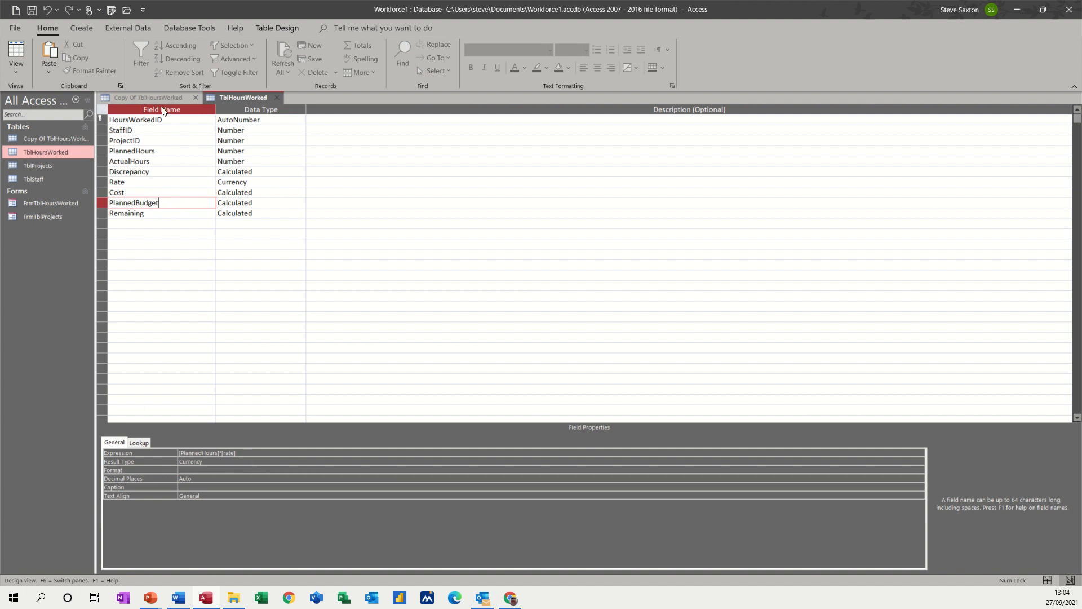
left_click(146, 97)
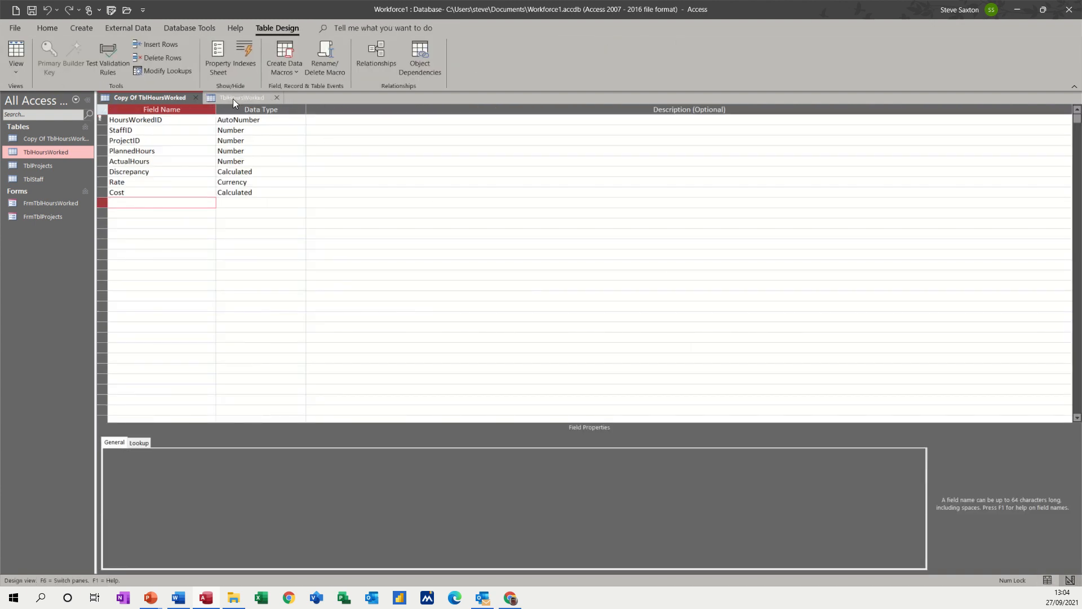
Step: Create a field named PlannedBudget with the Calculated data type
left_click(244, 97)
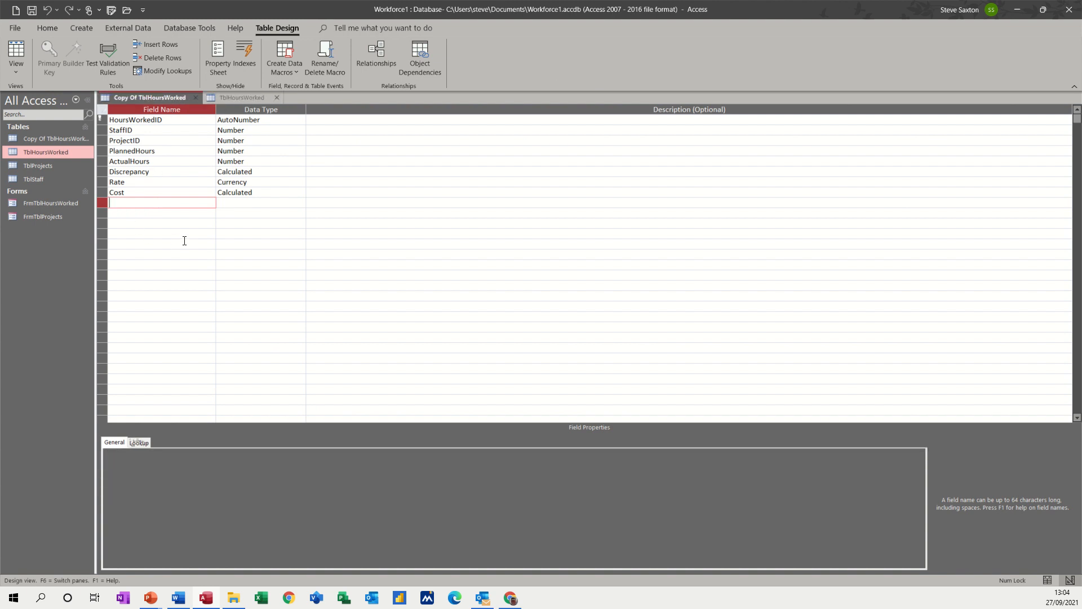
type("Planned")
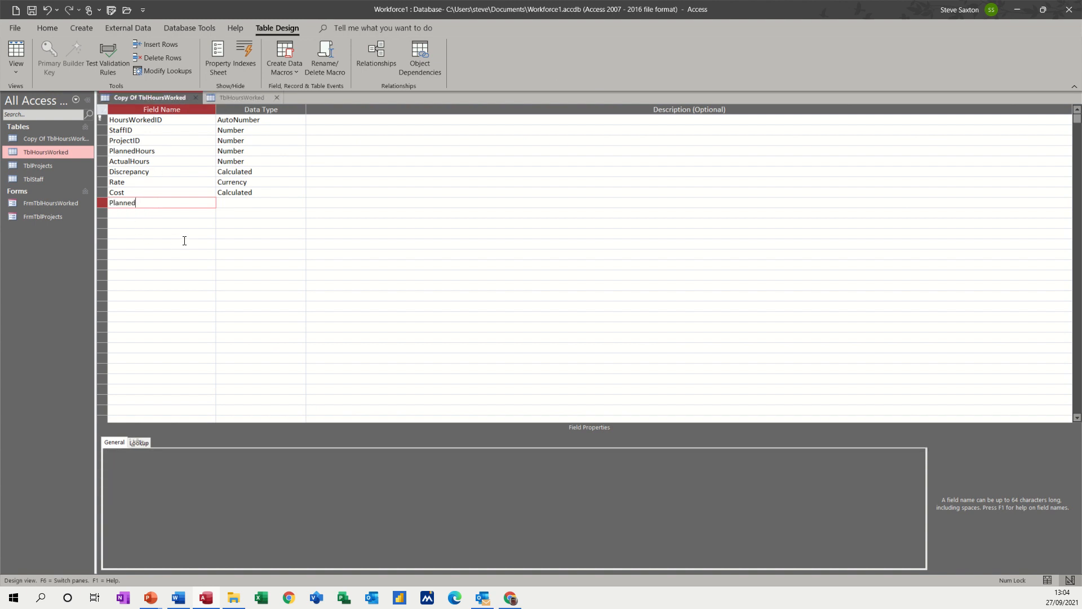
type("Budget")
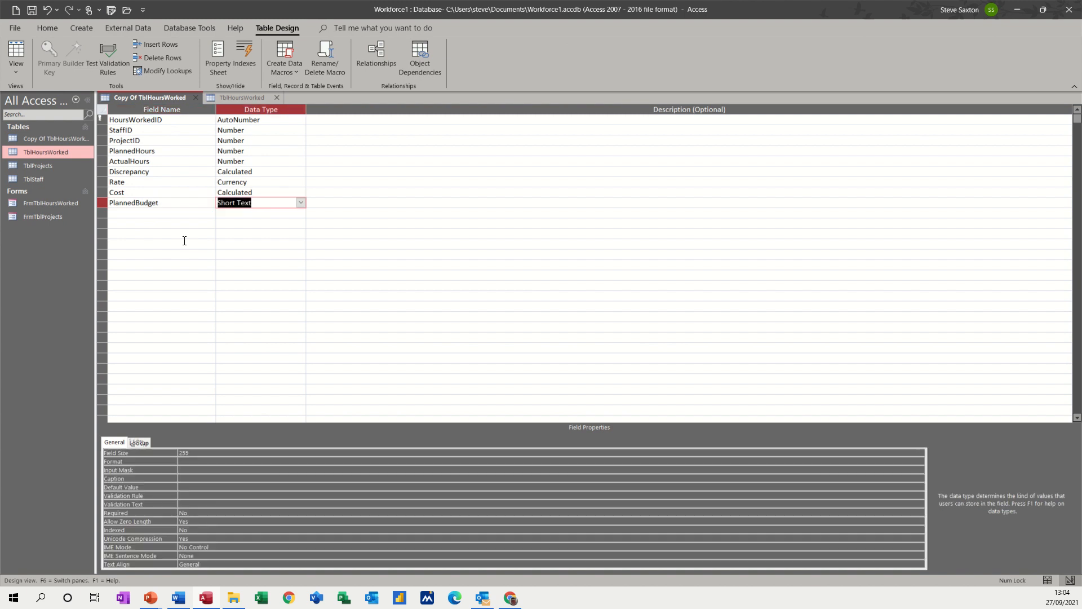
left_click(234, 202)
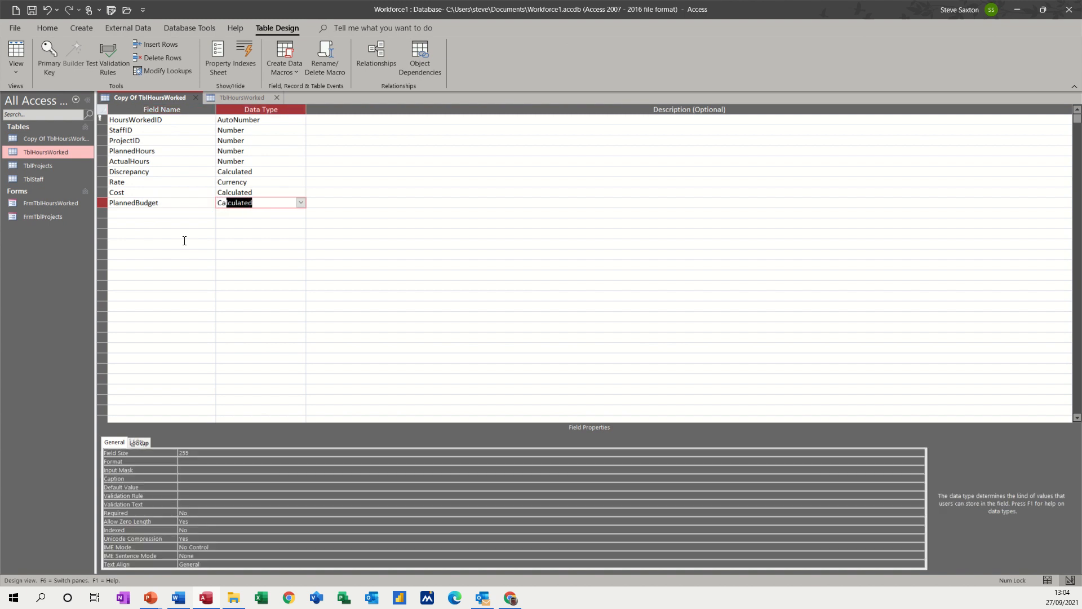
left_click(300, 202)
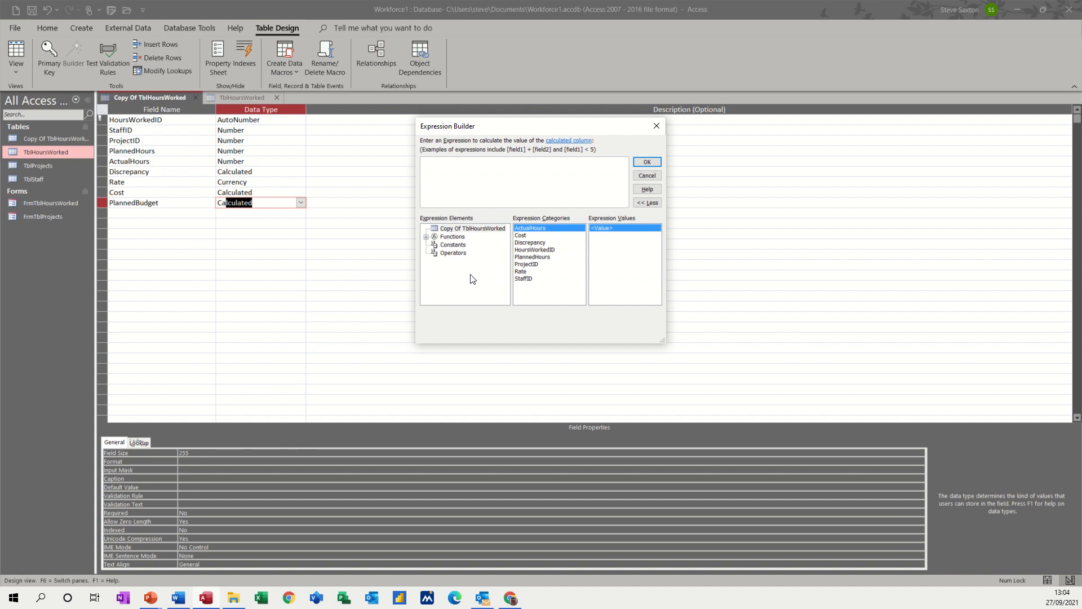
Step: Define PlannedBudget as [PlannedHours]*[Rate] and confirm the expression
left_click(532, 256)
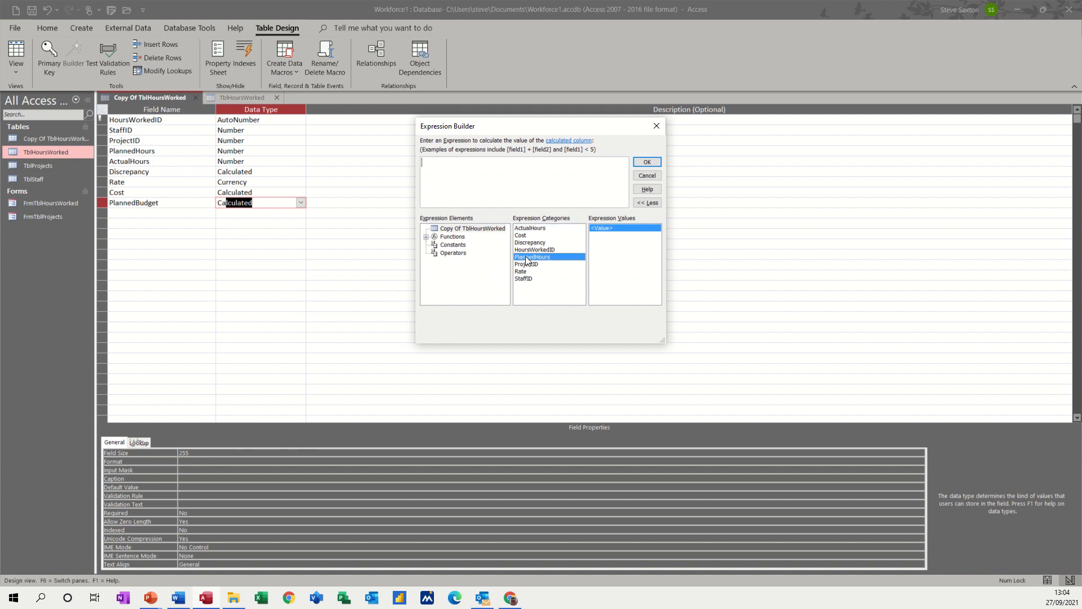
double_click(532, 256)
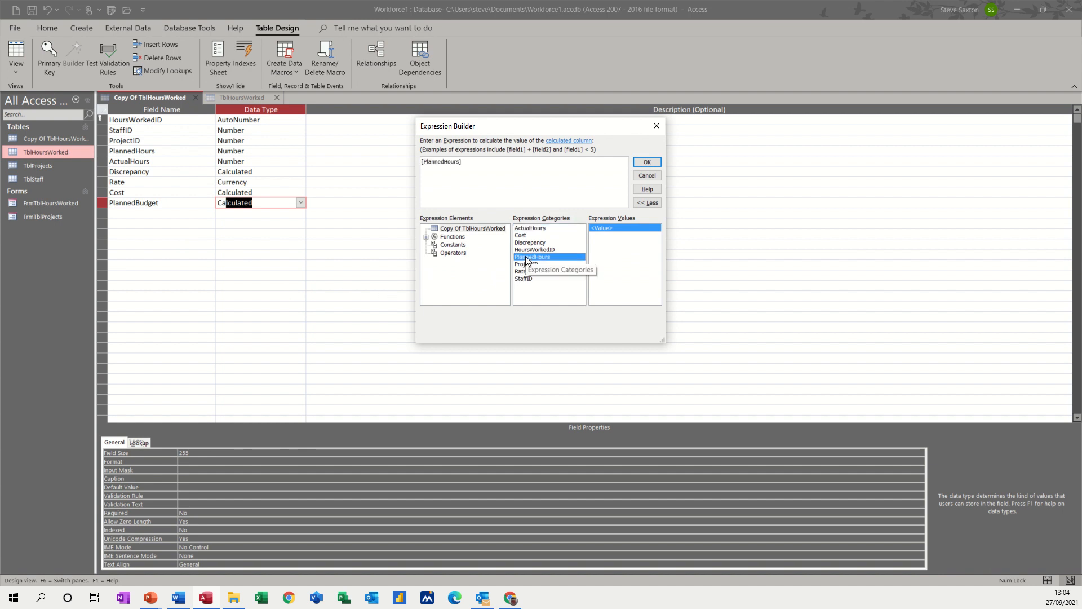
type("*")
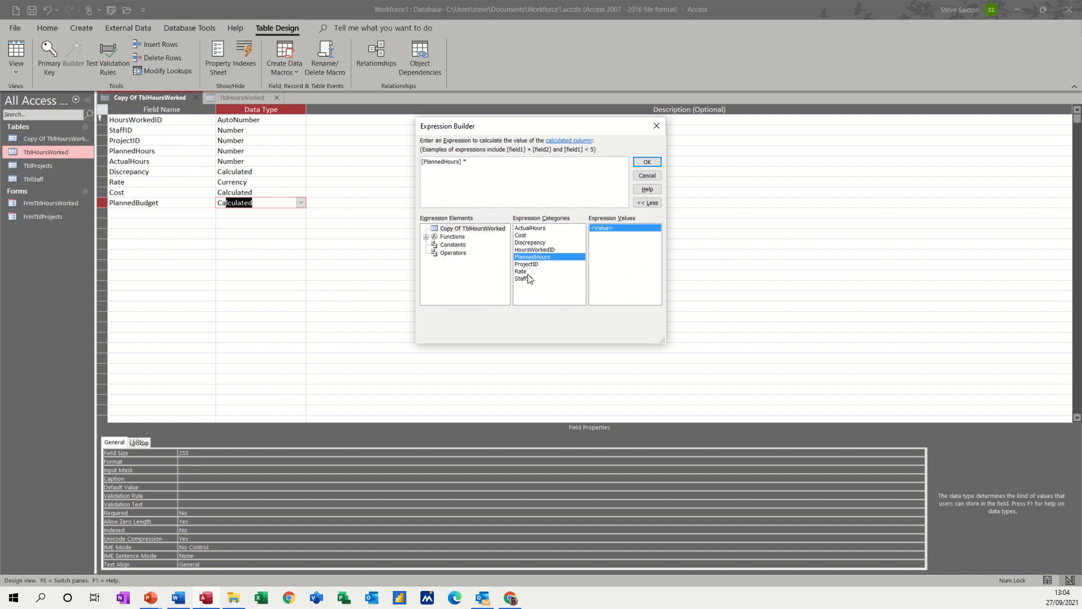
double_click(521, 271)
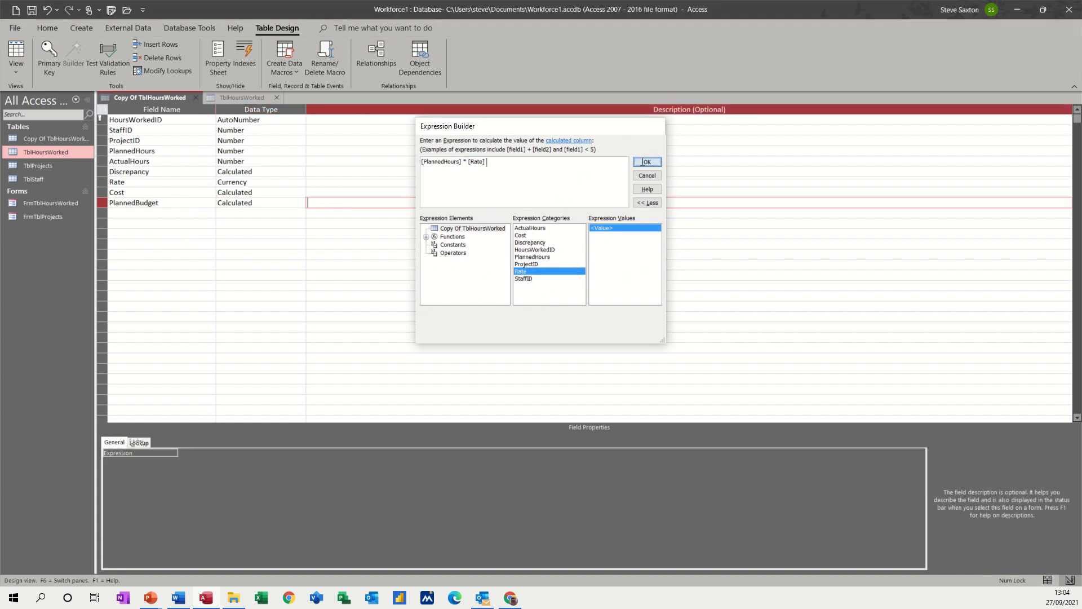
left_click(645, 161)
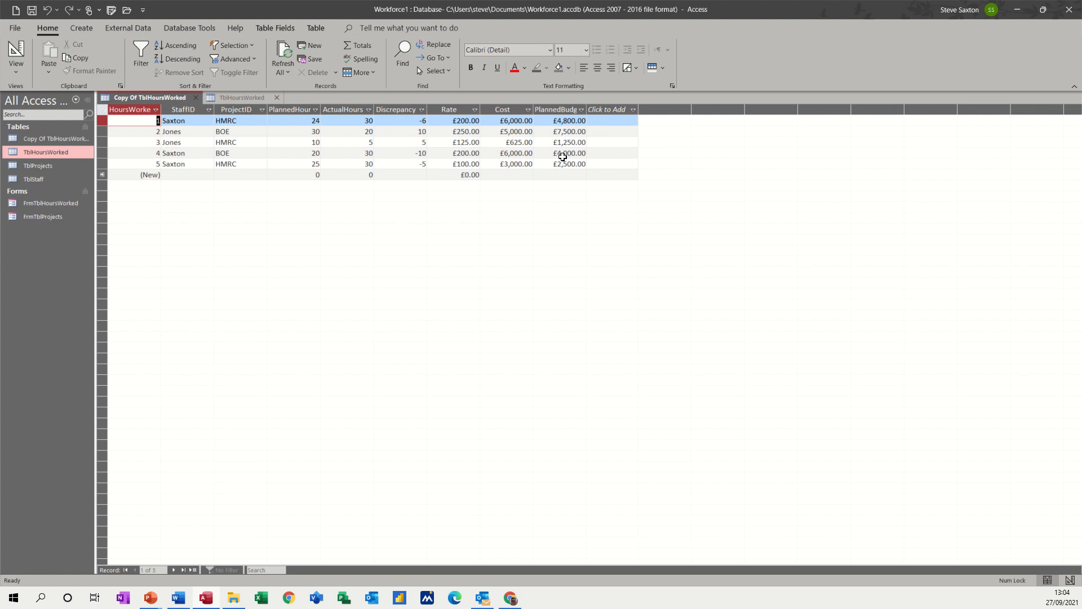
mouse_move(393, 137)
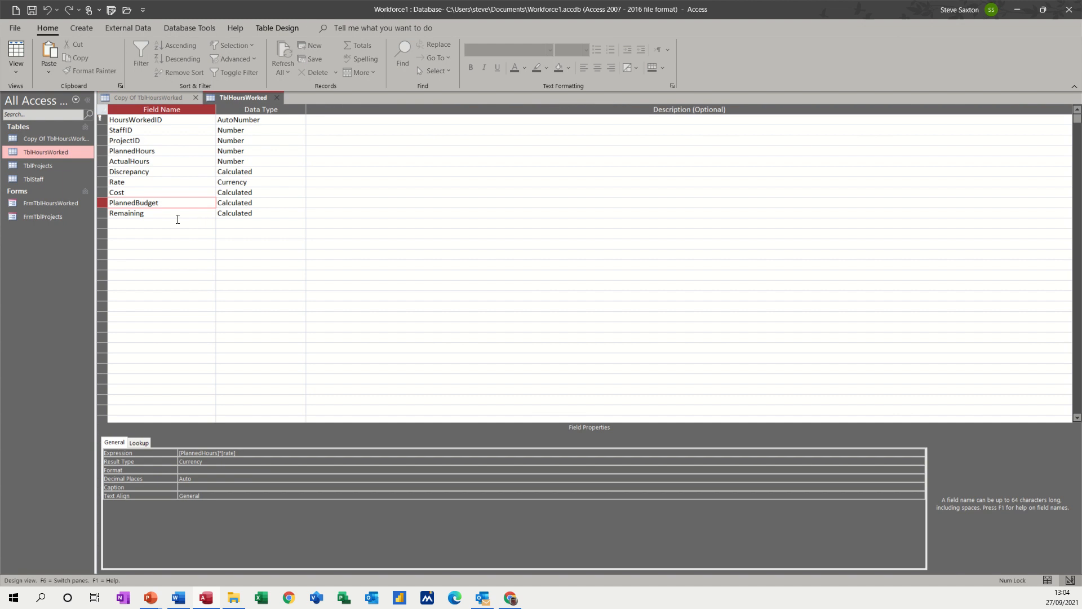
Step: Create a calculated Remaining field defined as [PlannedBudget]-[Cost]
left_click(126, 213)
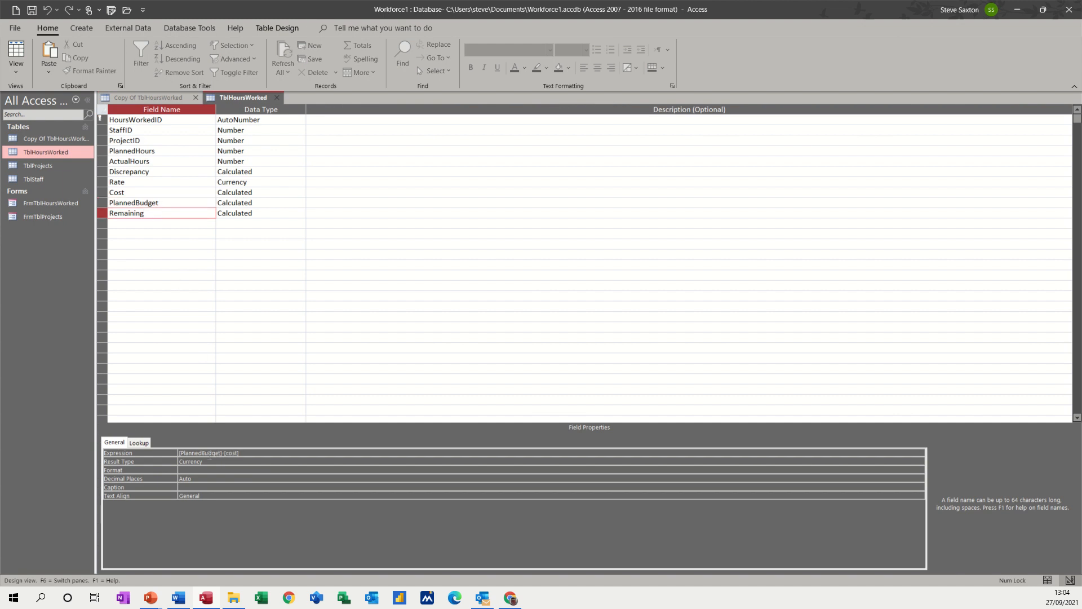
mouse_move(245, 407)
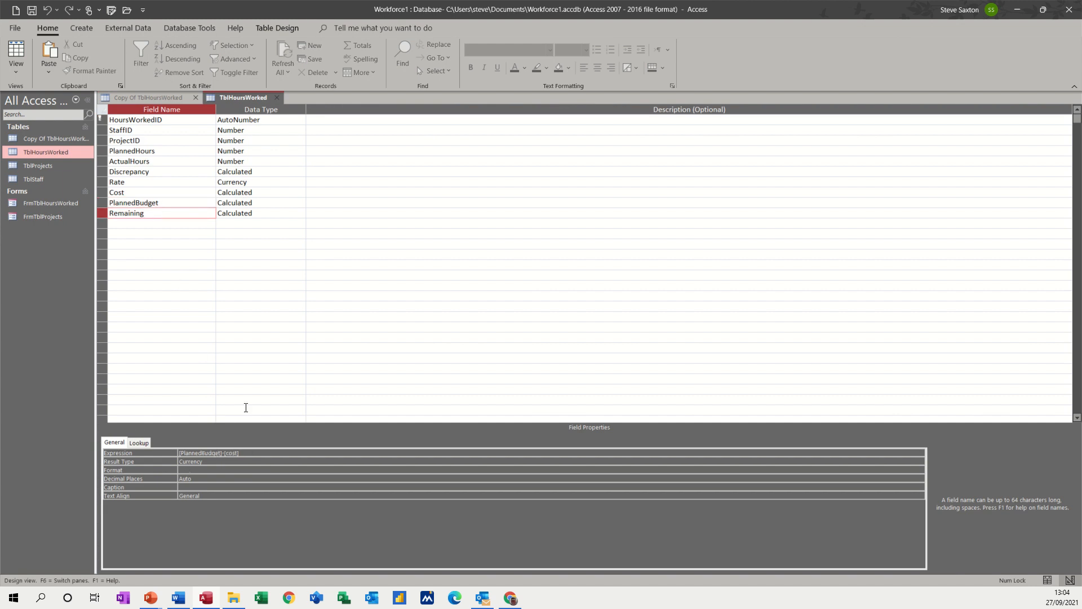
left_click(146, 97)
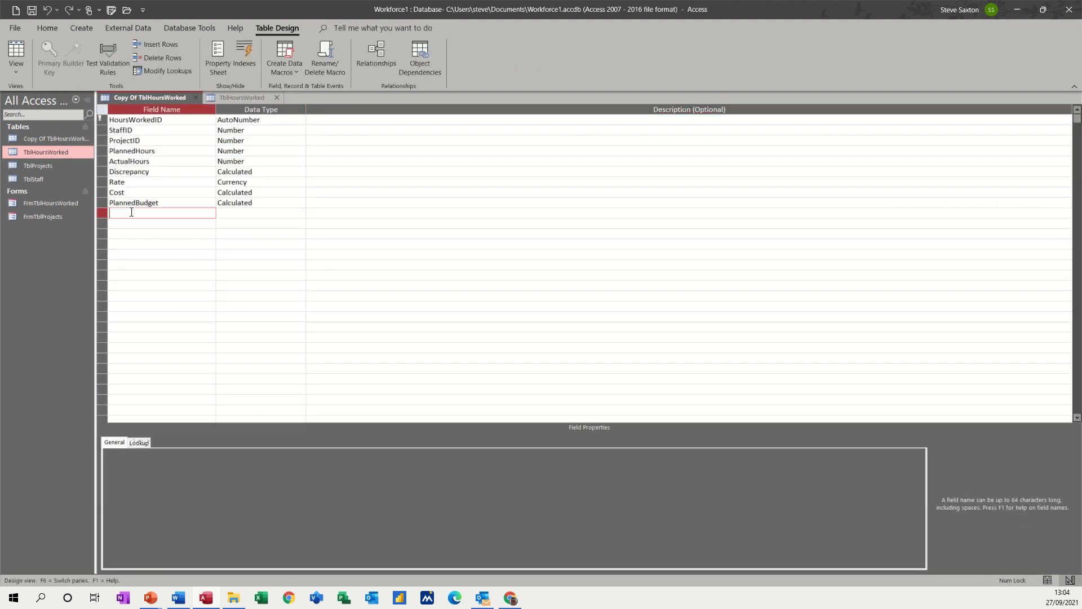
type("Remaining")
left_click(261, 213)
type("calculated")
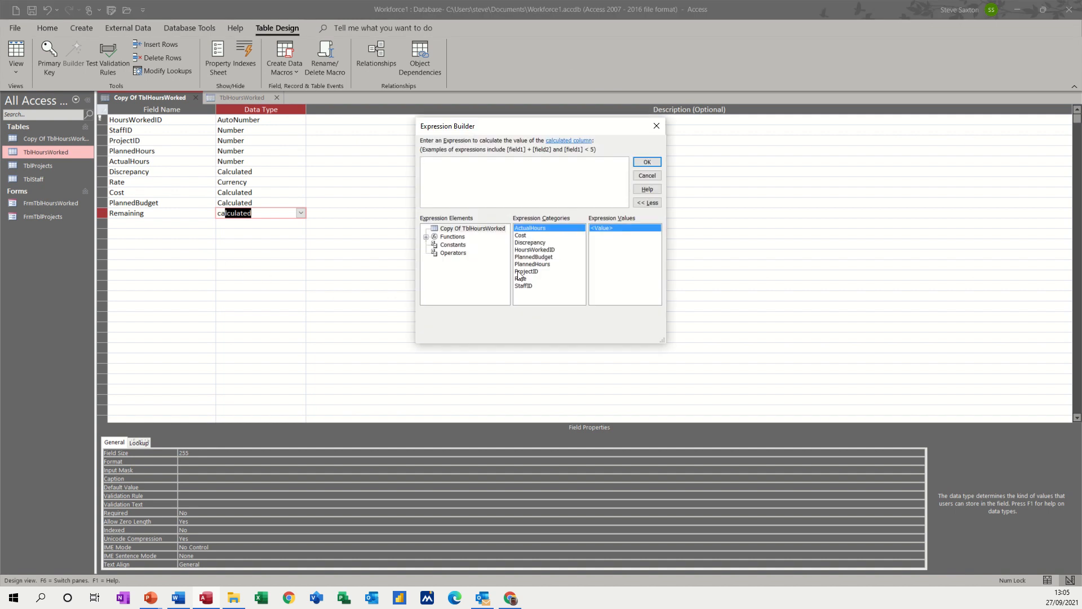
mouse_move(539, 264)
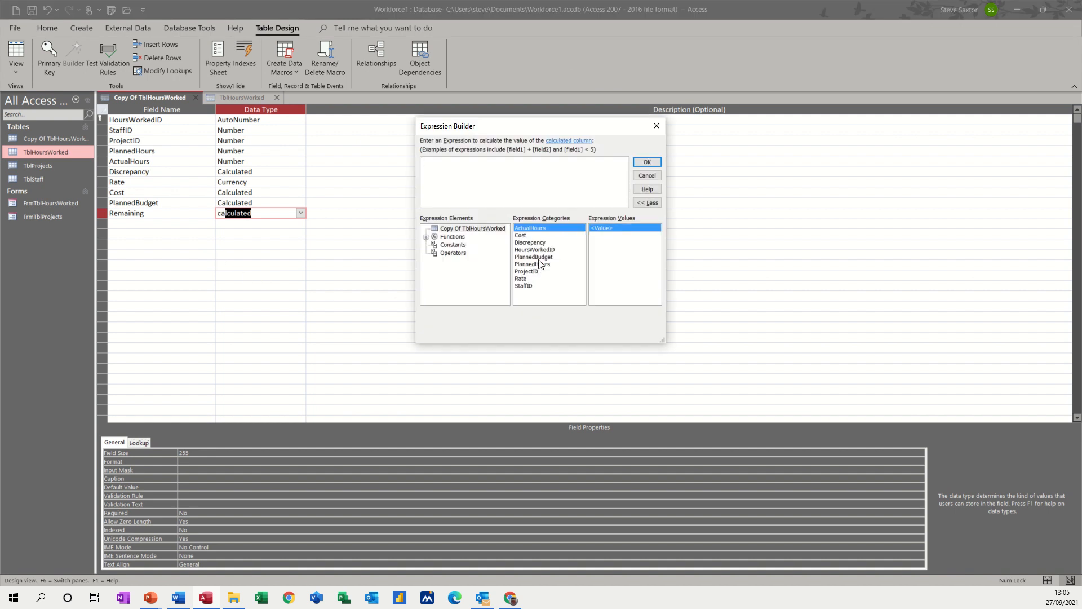
double_click(533, 257)
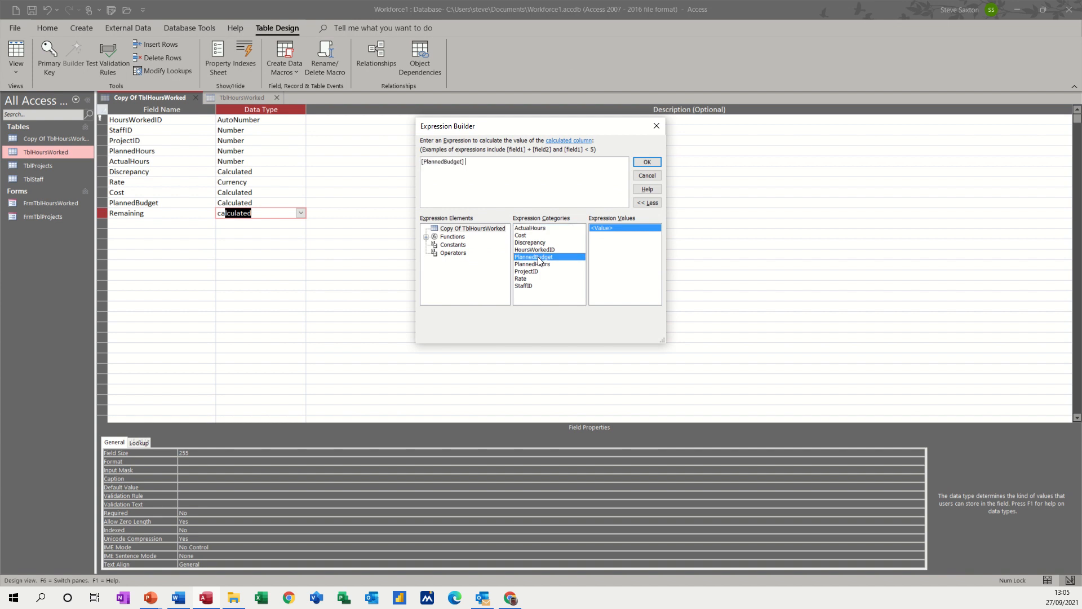
mouse_move(534, 262)
type(" -")
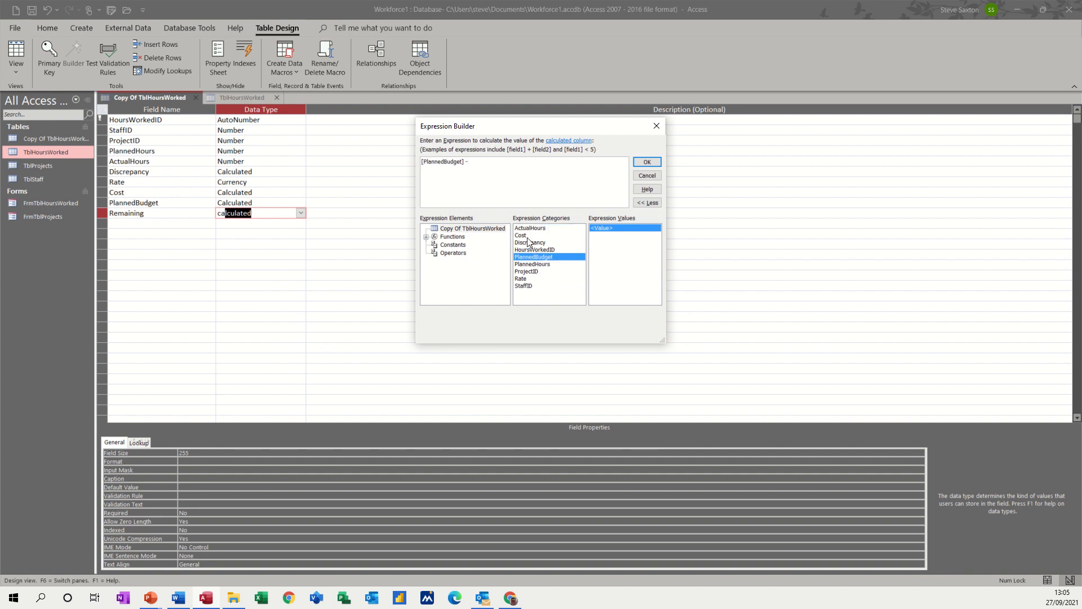
left_click(645, 161)
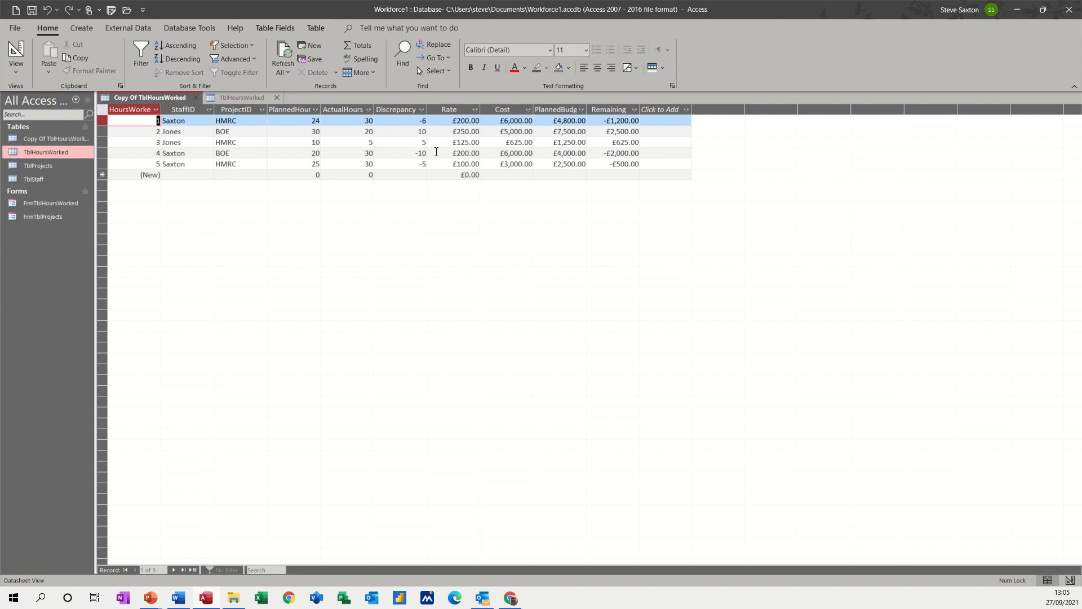
mouse_move(395, 131)
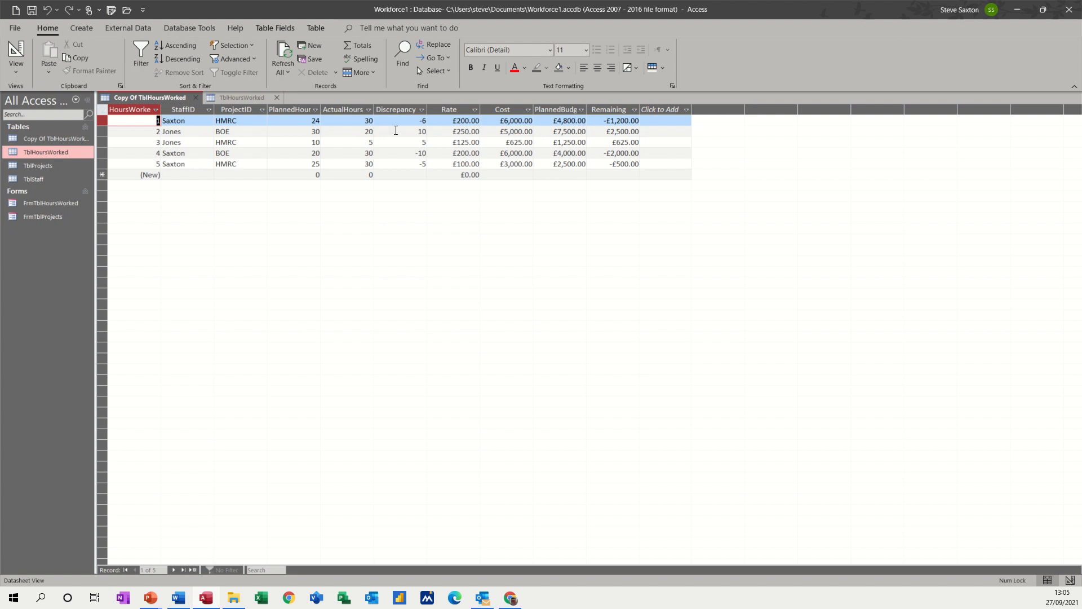
mouse_move(606, 138)
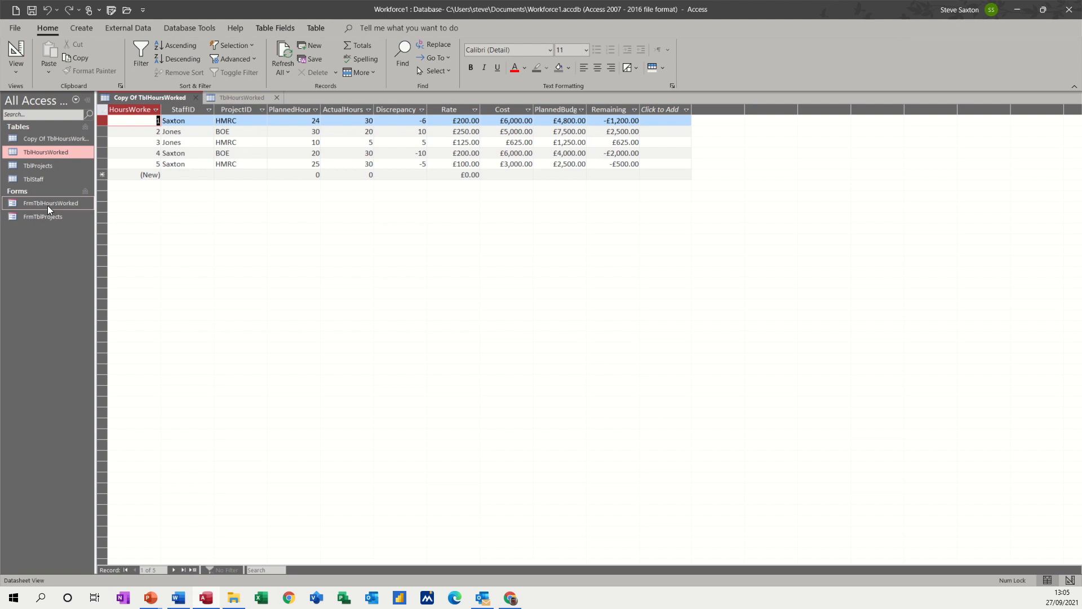
Step: Dismiss the table-in-use warning, close TblHoursWorked and open FrmTblHoursWorked
double_click(50, 203)
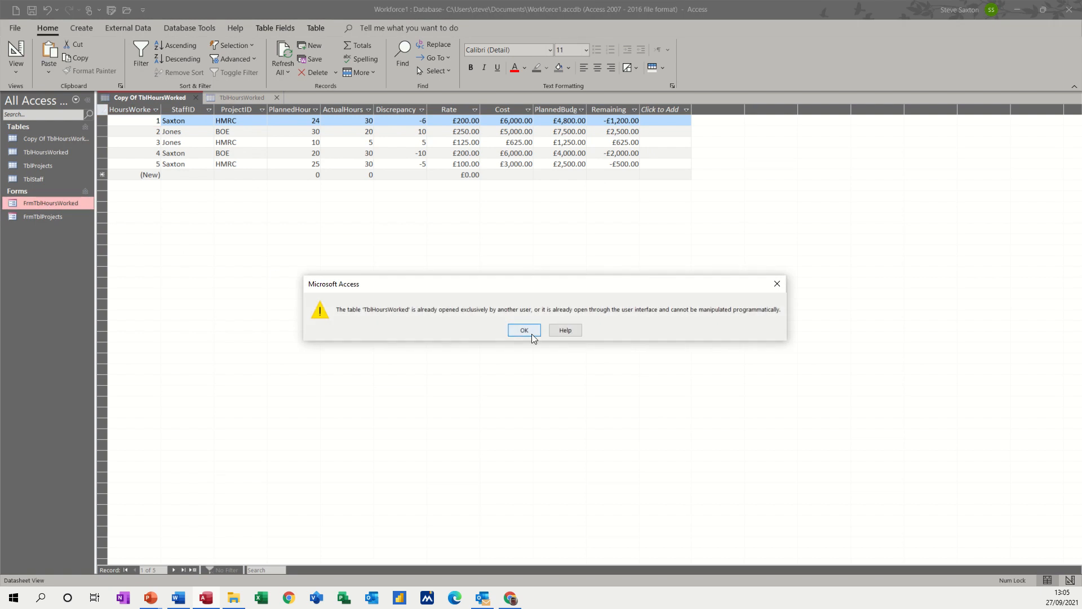
left_click(523, 330)
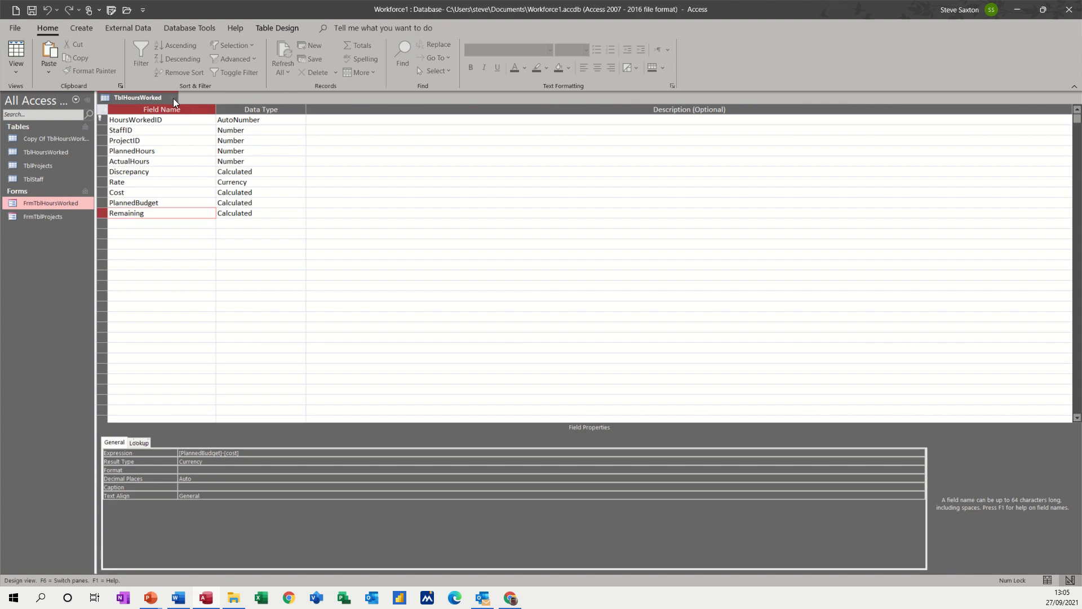
double_click(50, 203)
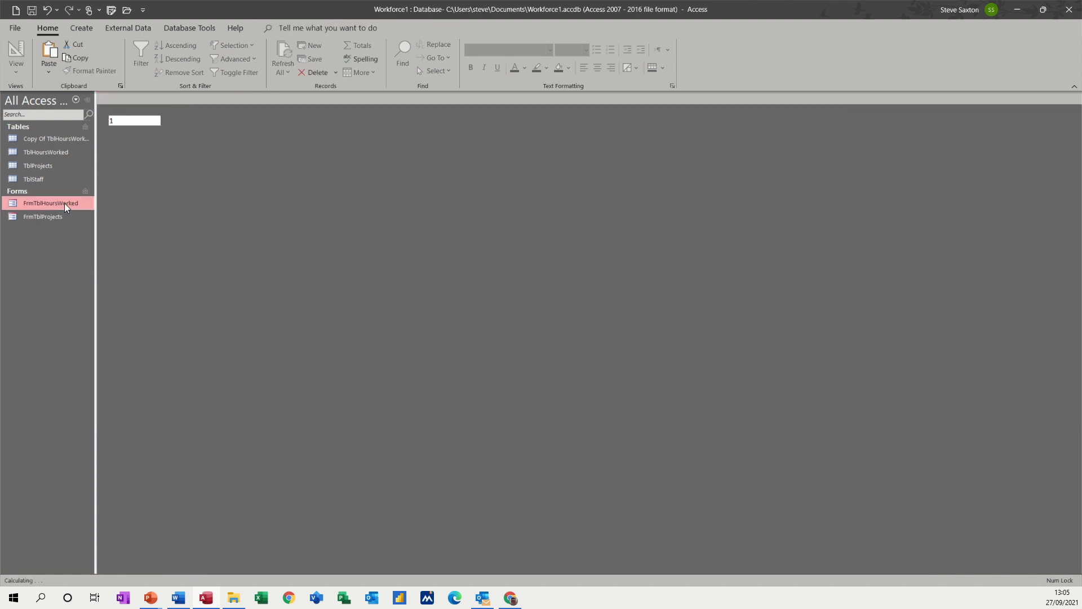
double_click(50, 203)
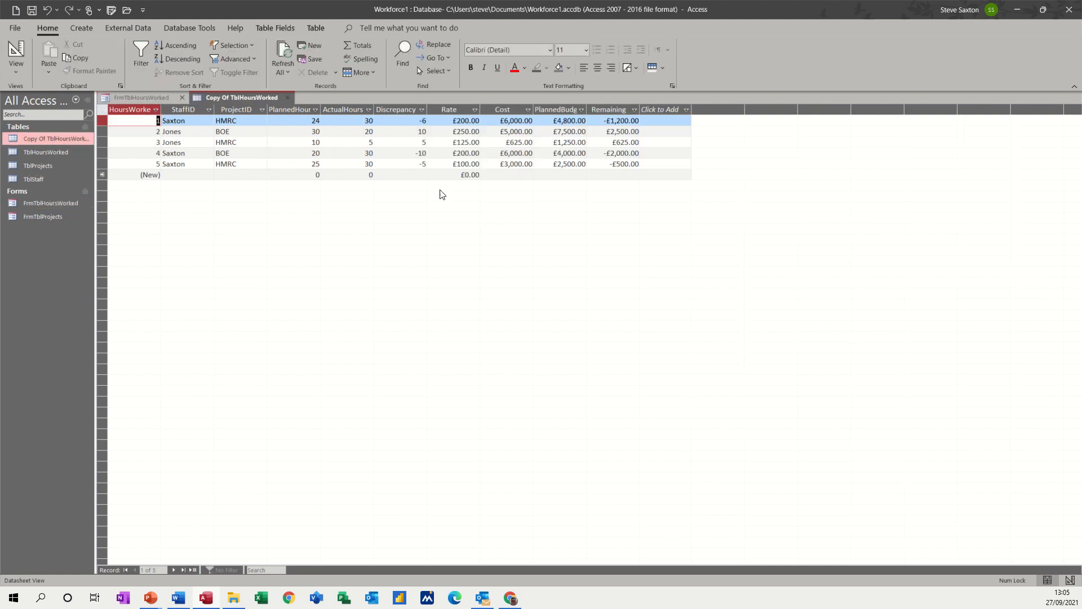
mouse_move(540, 164)
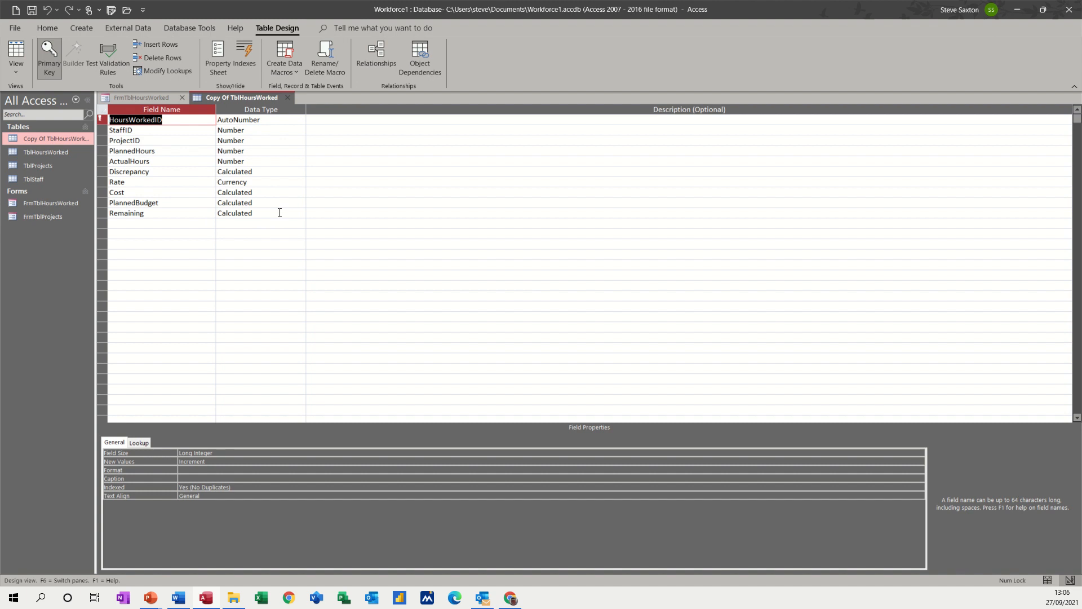
mouse_move(288, 102)
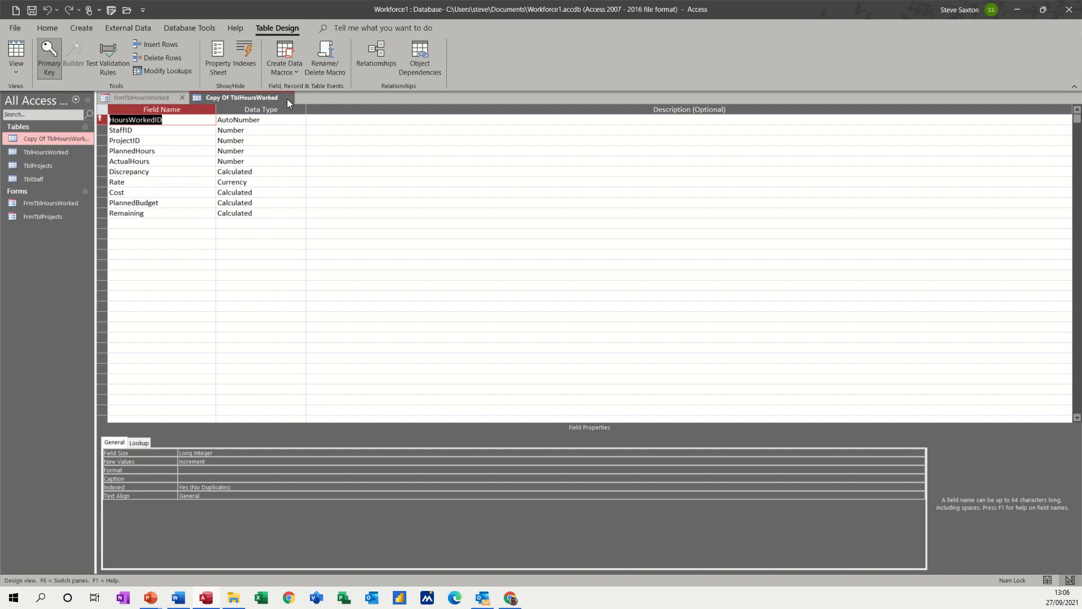
Step: Close Copy Of TblHoursWorked, leaving the form's datasheet visible
left_click(142, 97)
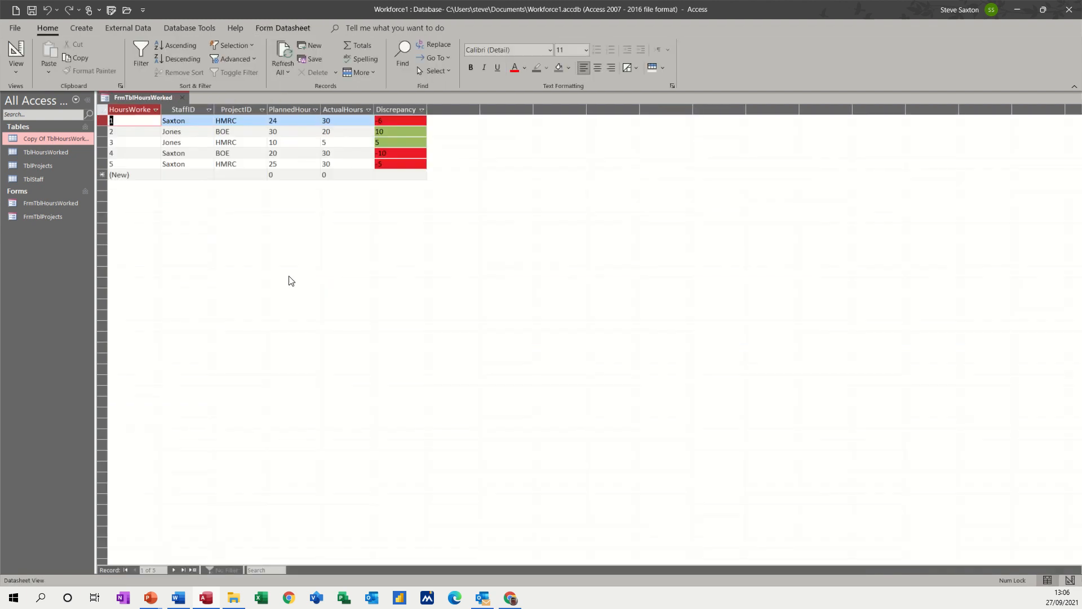